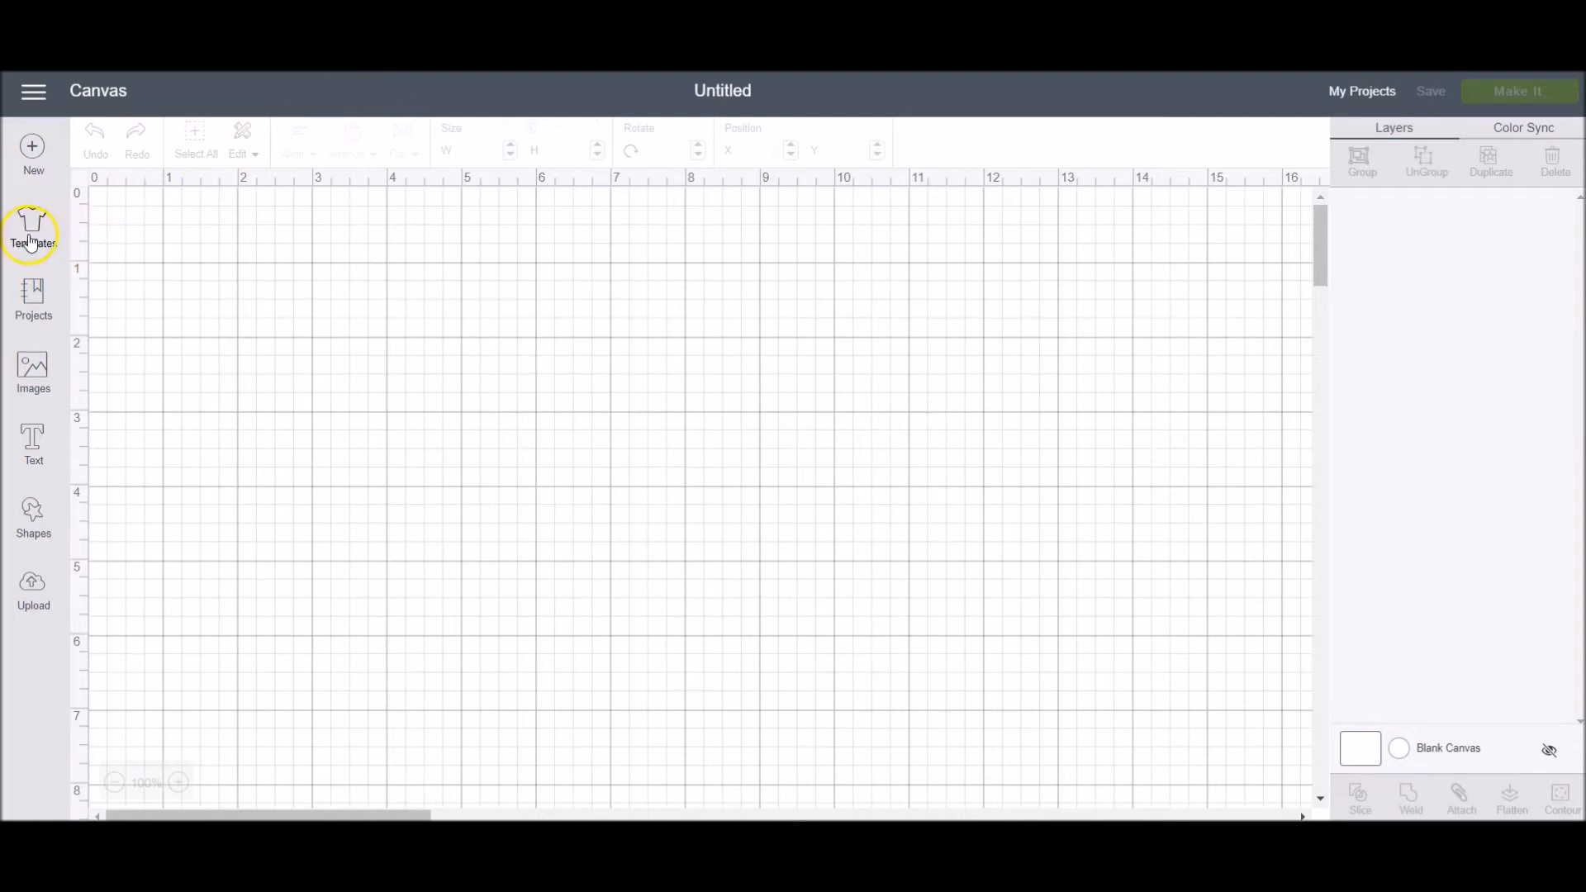
# - Browse the product templates gallery, checking the All Canvas Types filter and the Search box
pyautogui.click(33, 228)
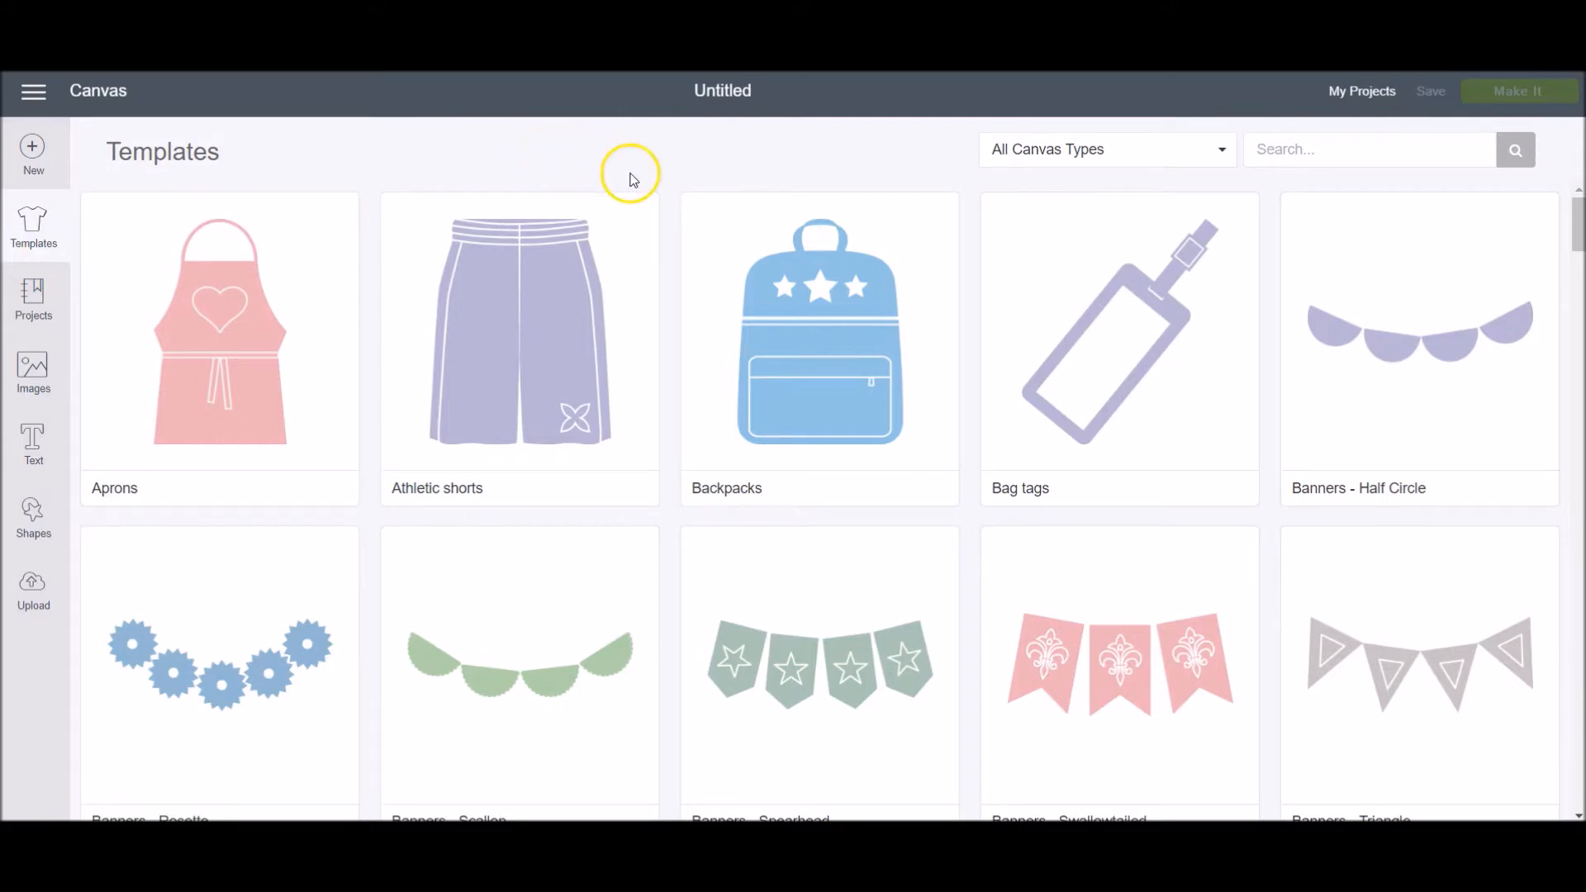
pyautogui.scroll(-3)
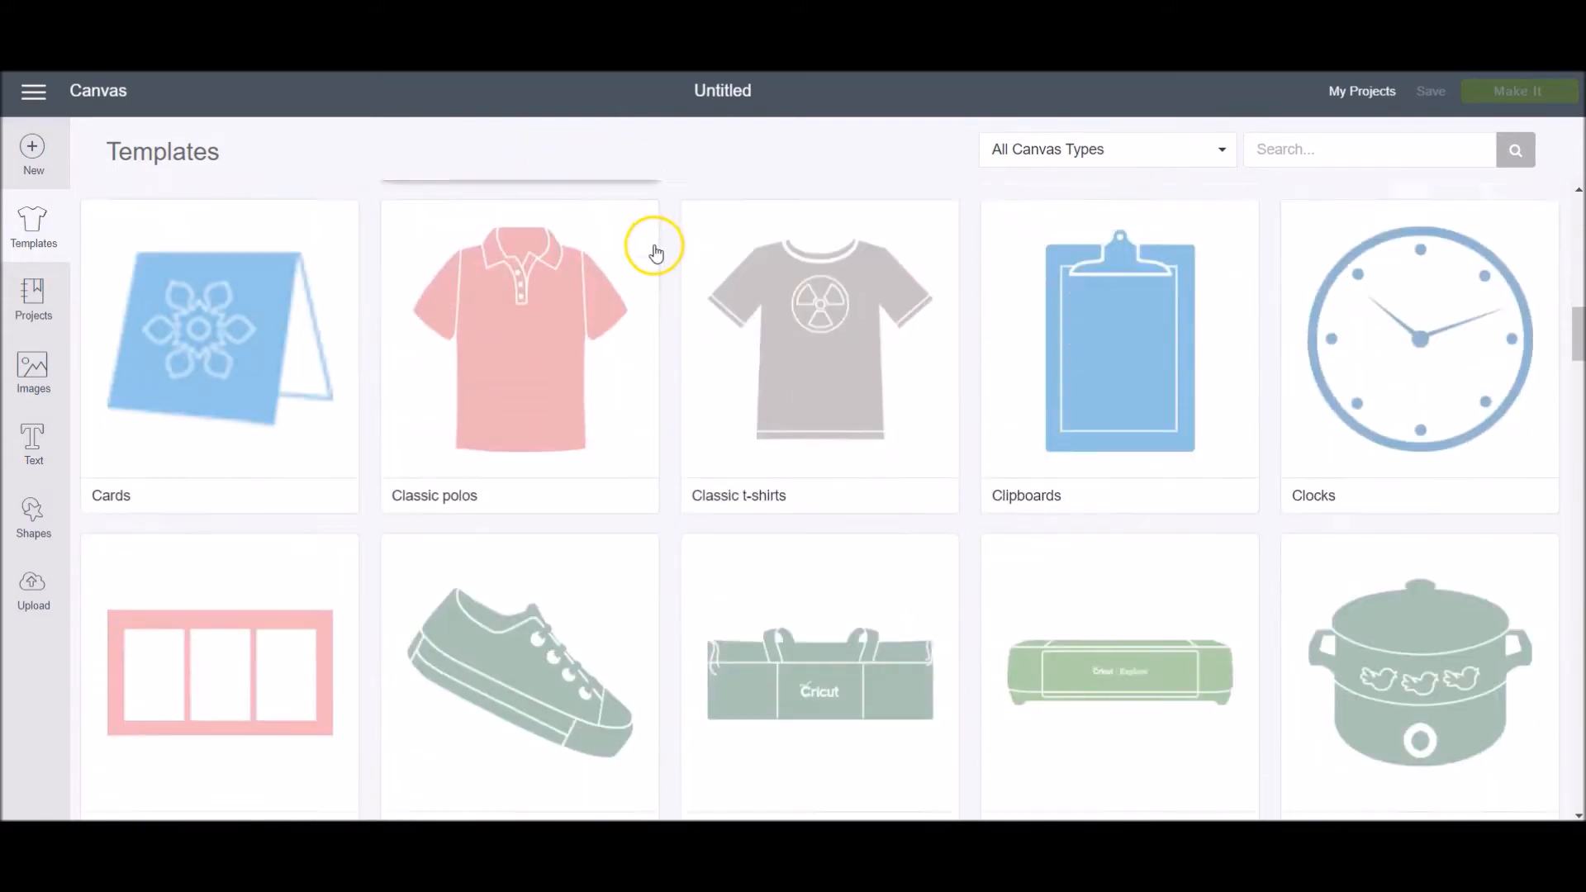
pyautogui.scroll(-3)
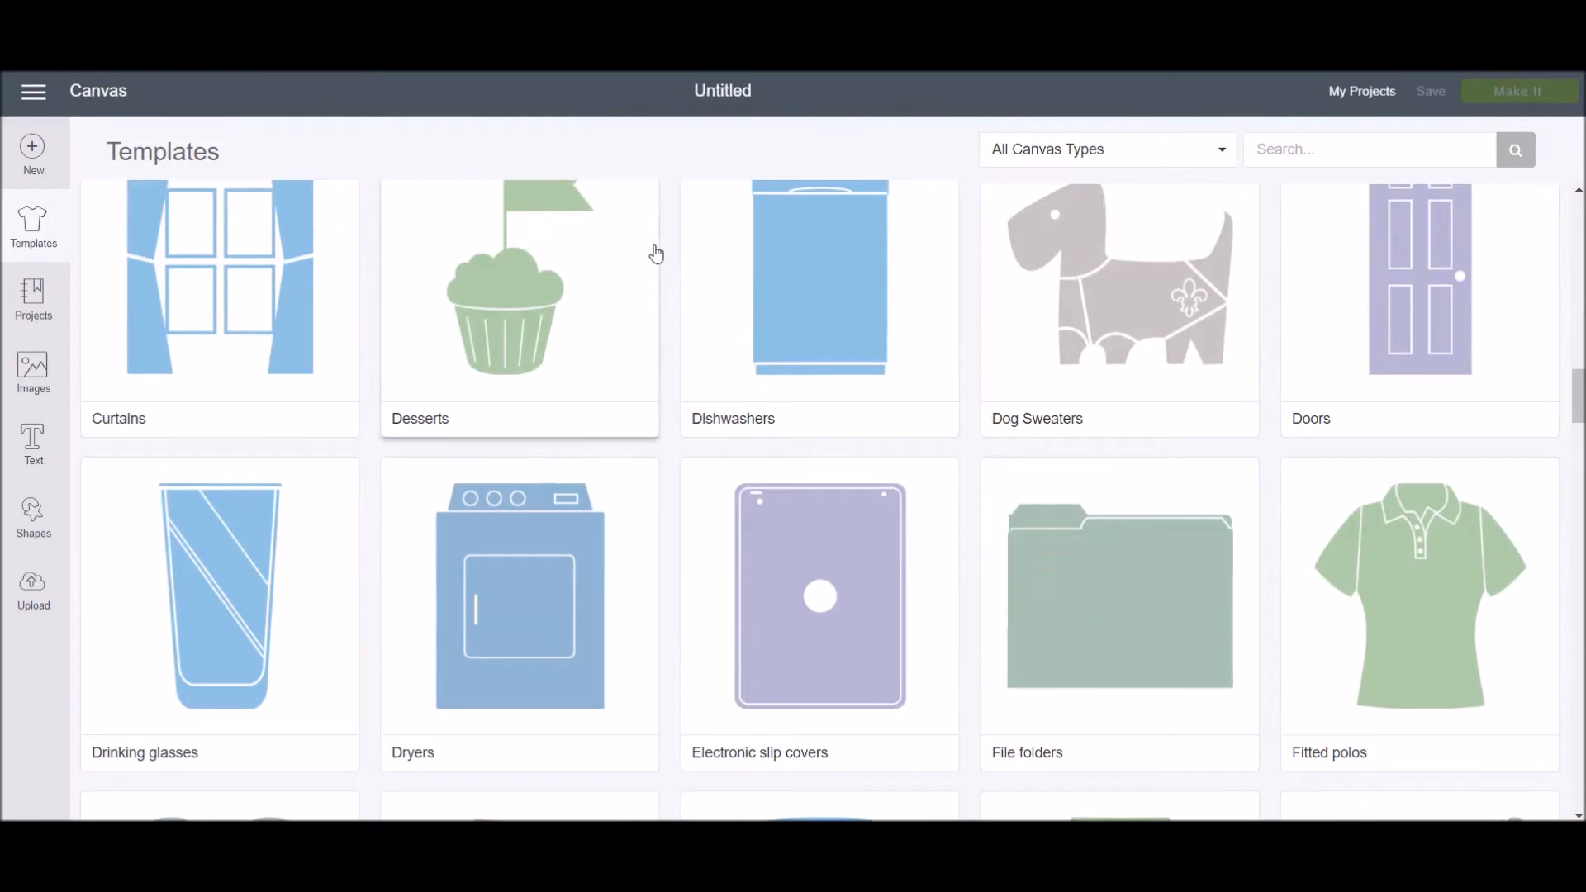
pyautogui.scroll(-3)
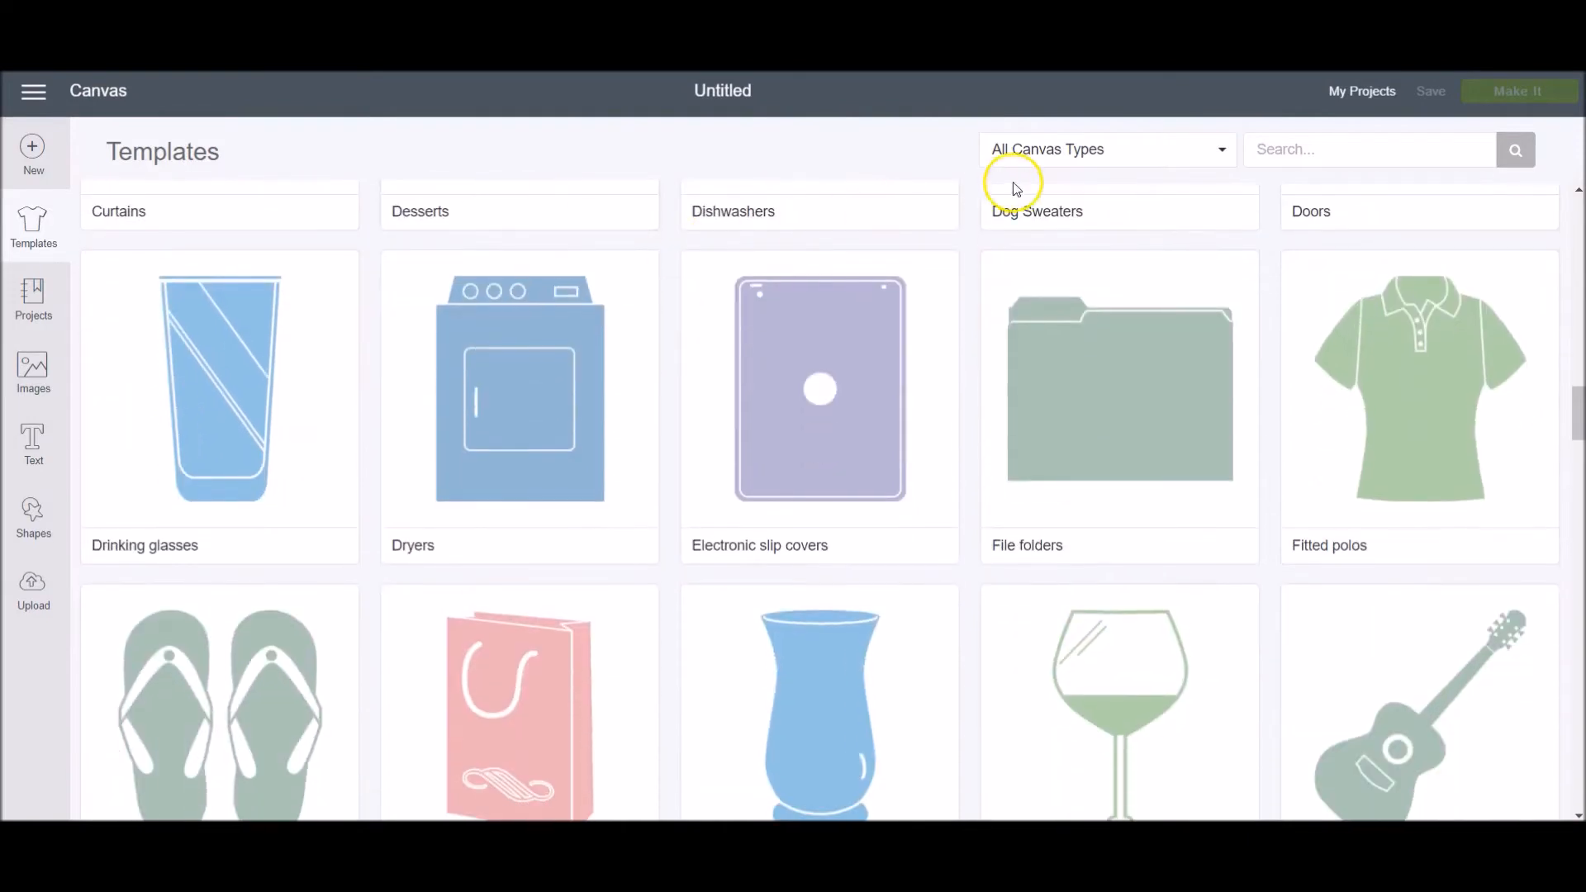
pyautogui.click(1106, 148)
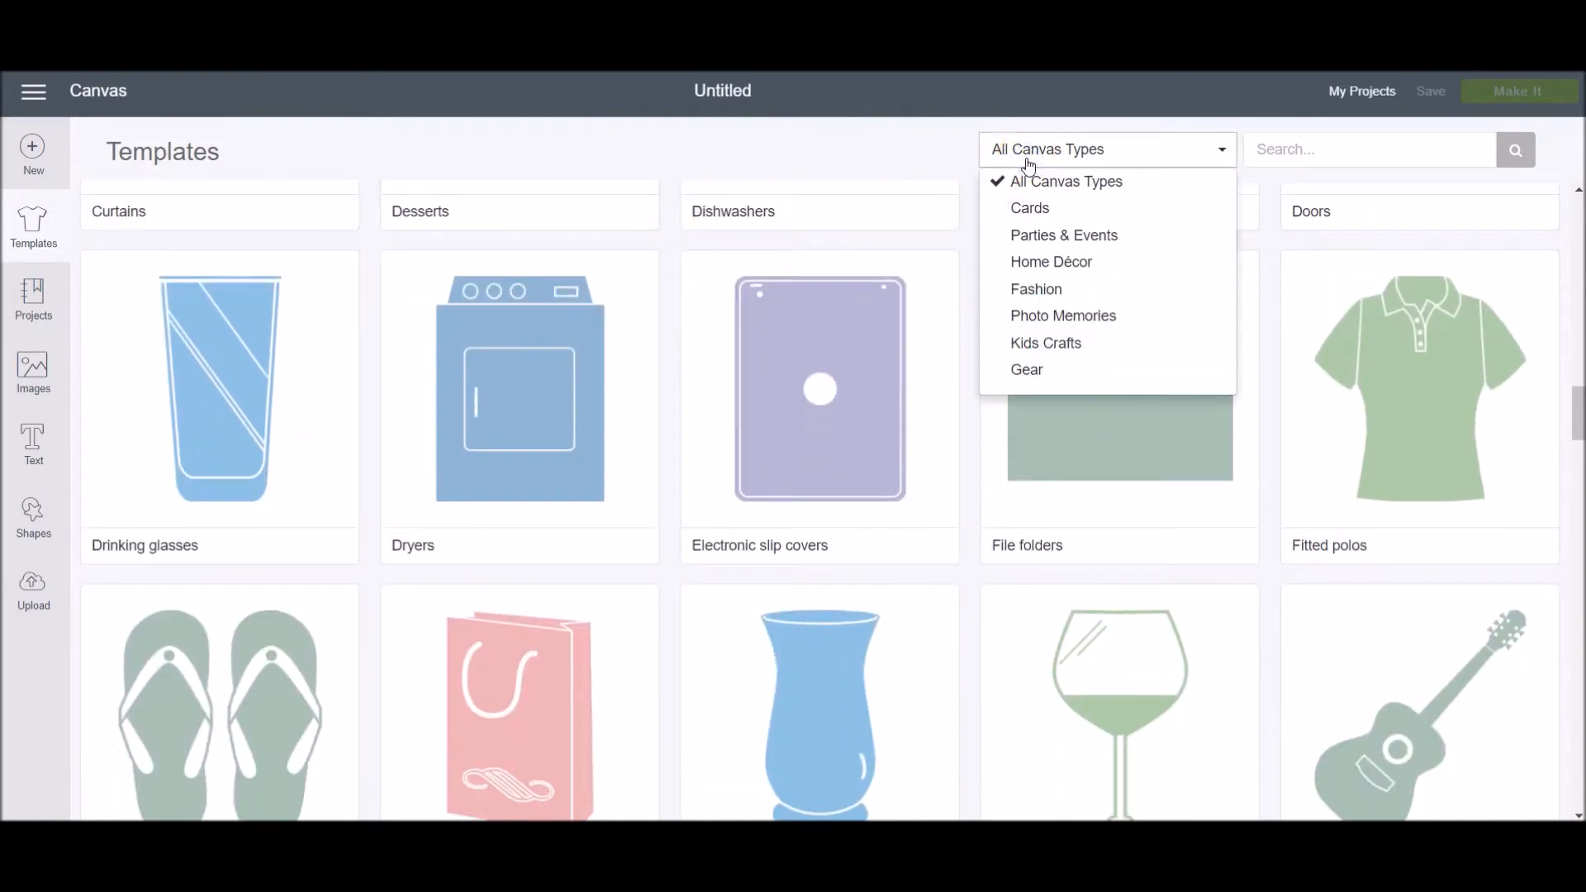
pyautogui.click(1368, 150)
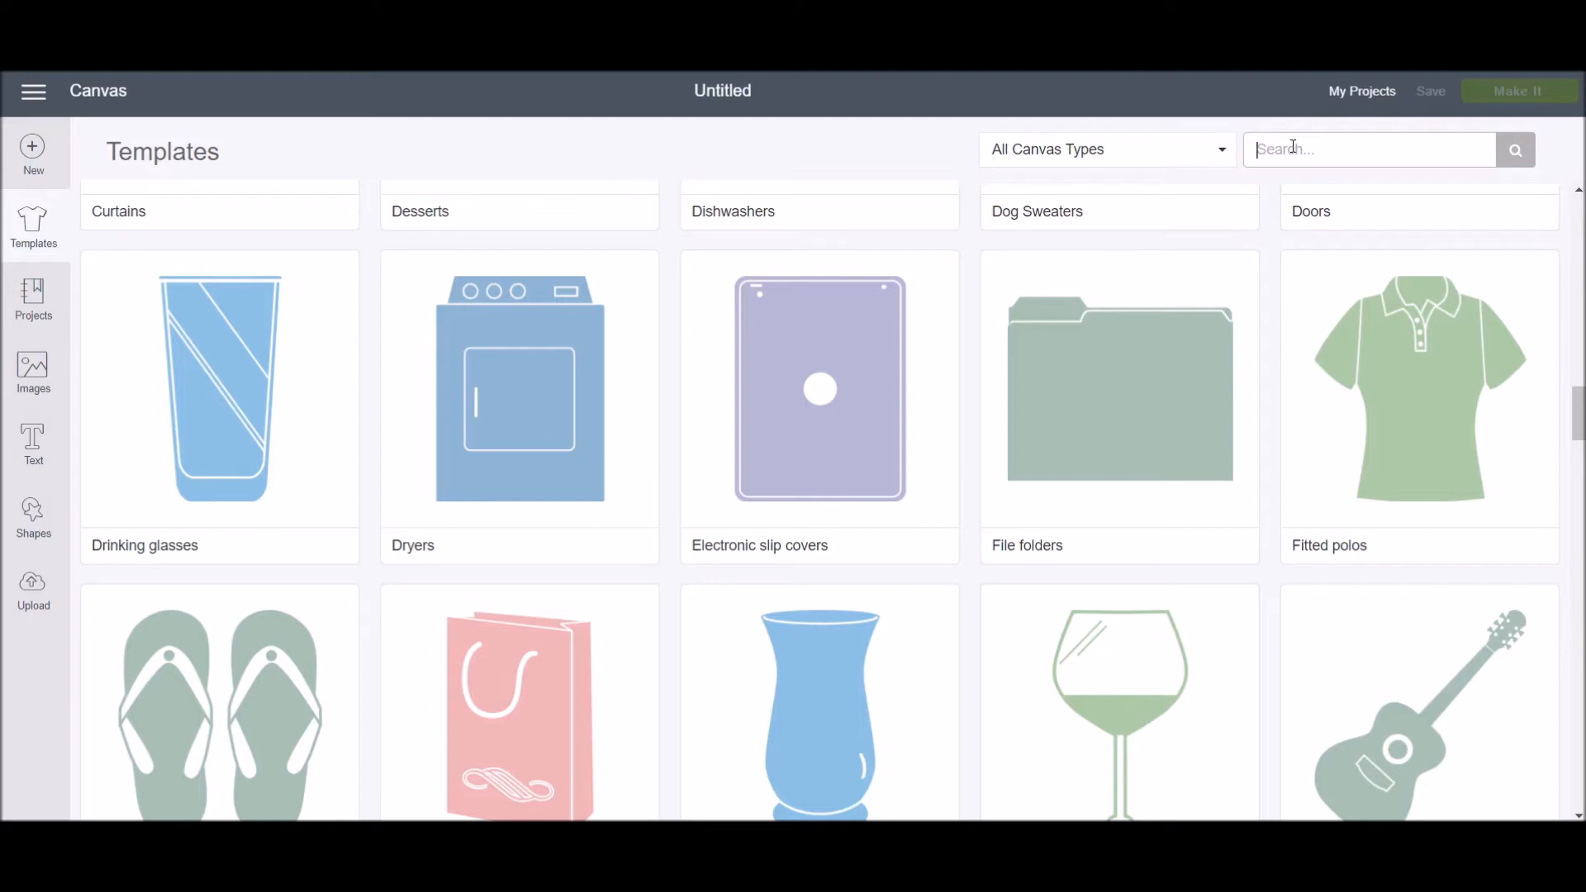
# - Search templates for 'shirt' and load the Scoop neck t-shirts template onto the canvas
pyautogui.write('shirt')
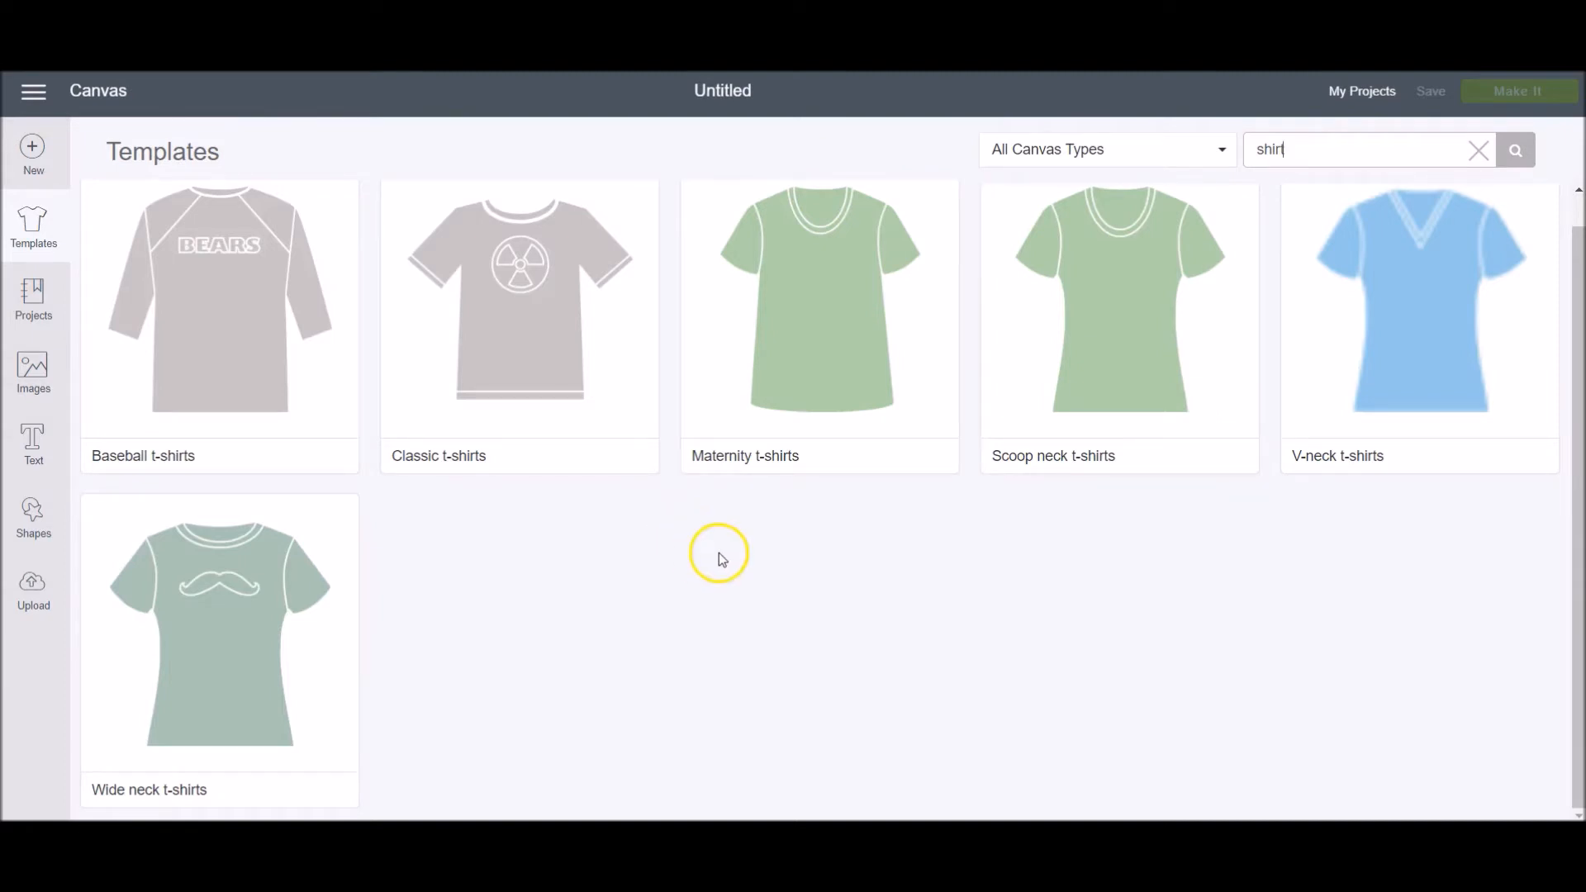
pyautogui.click(1119, 301)
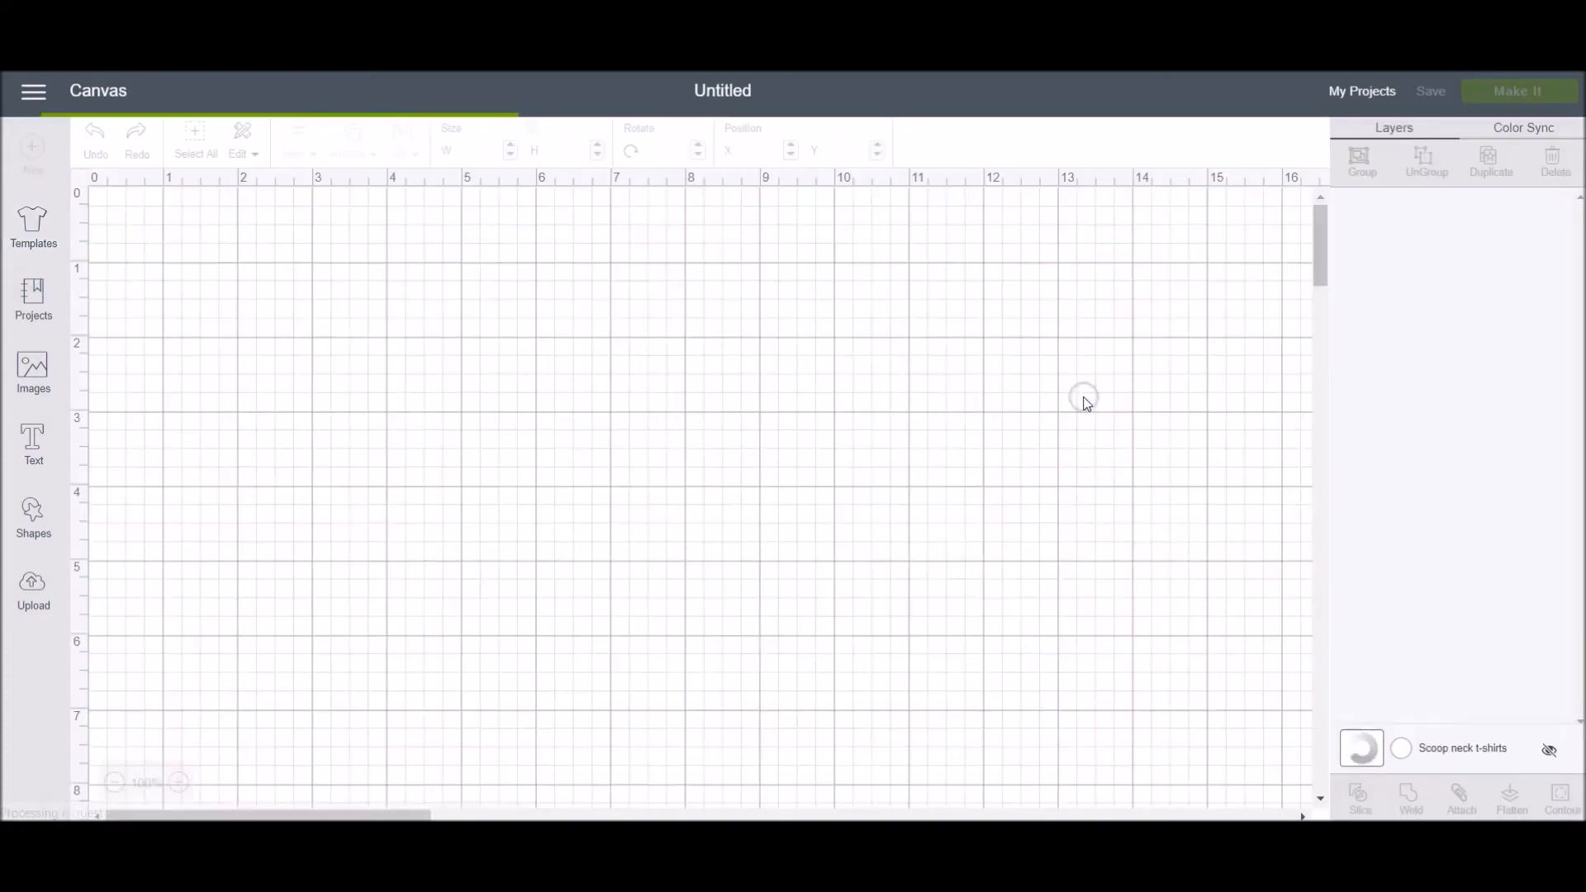
# - Set the t-shirt template to Women Short sleeve in size Large
pyautogui.click(33, 228)
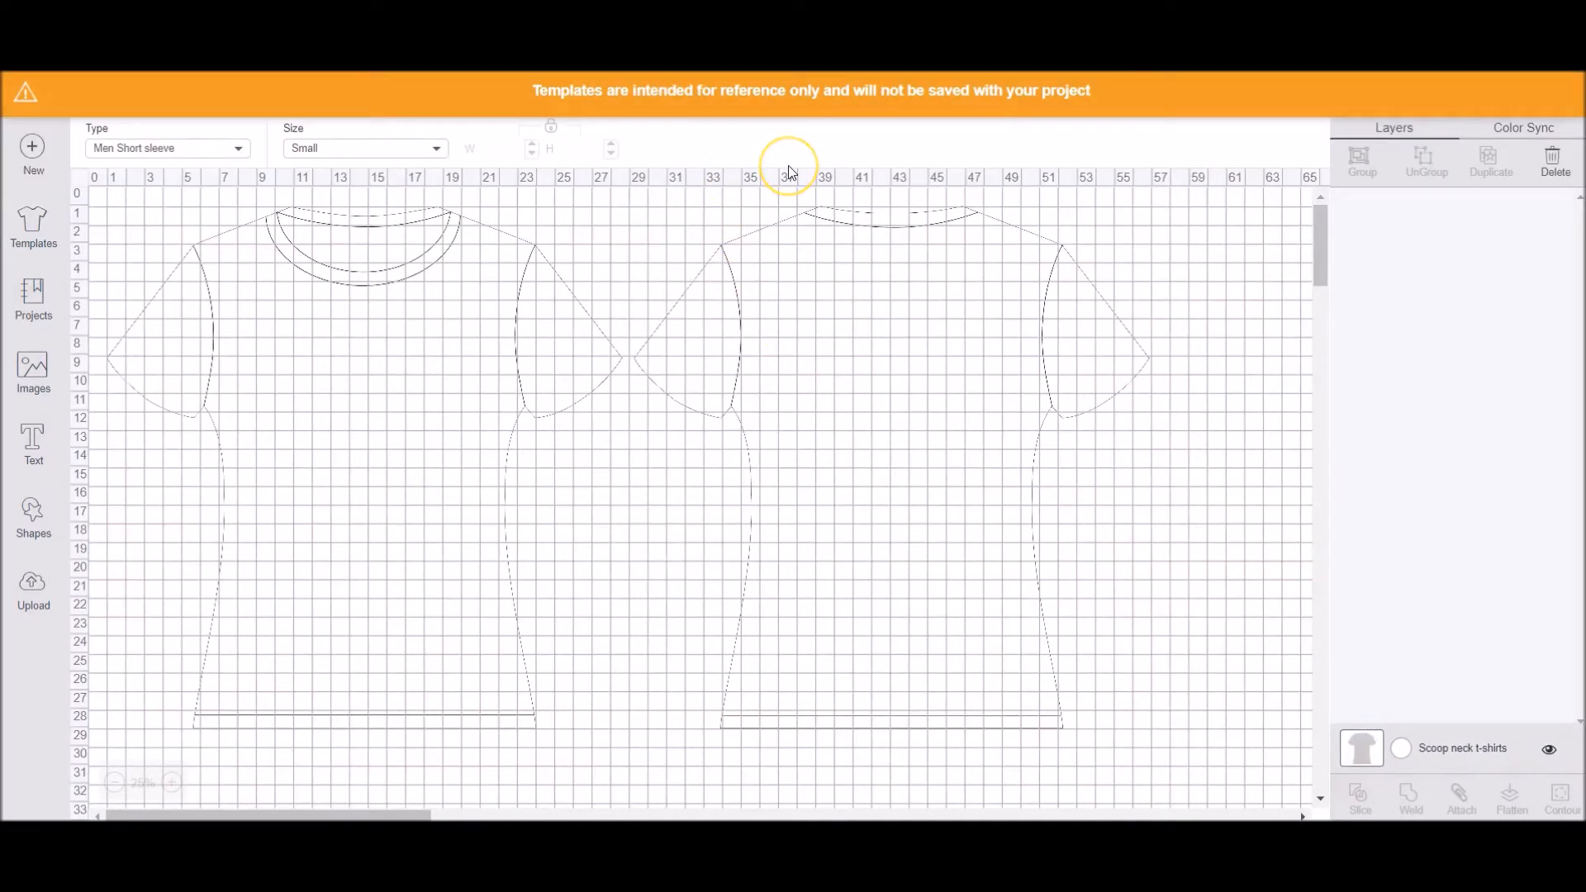
pyautogui.moveTo(917, 110)
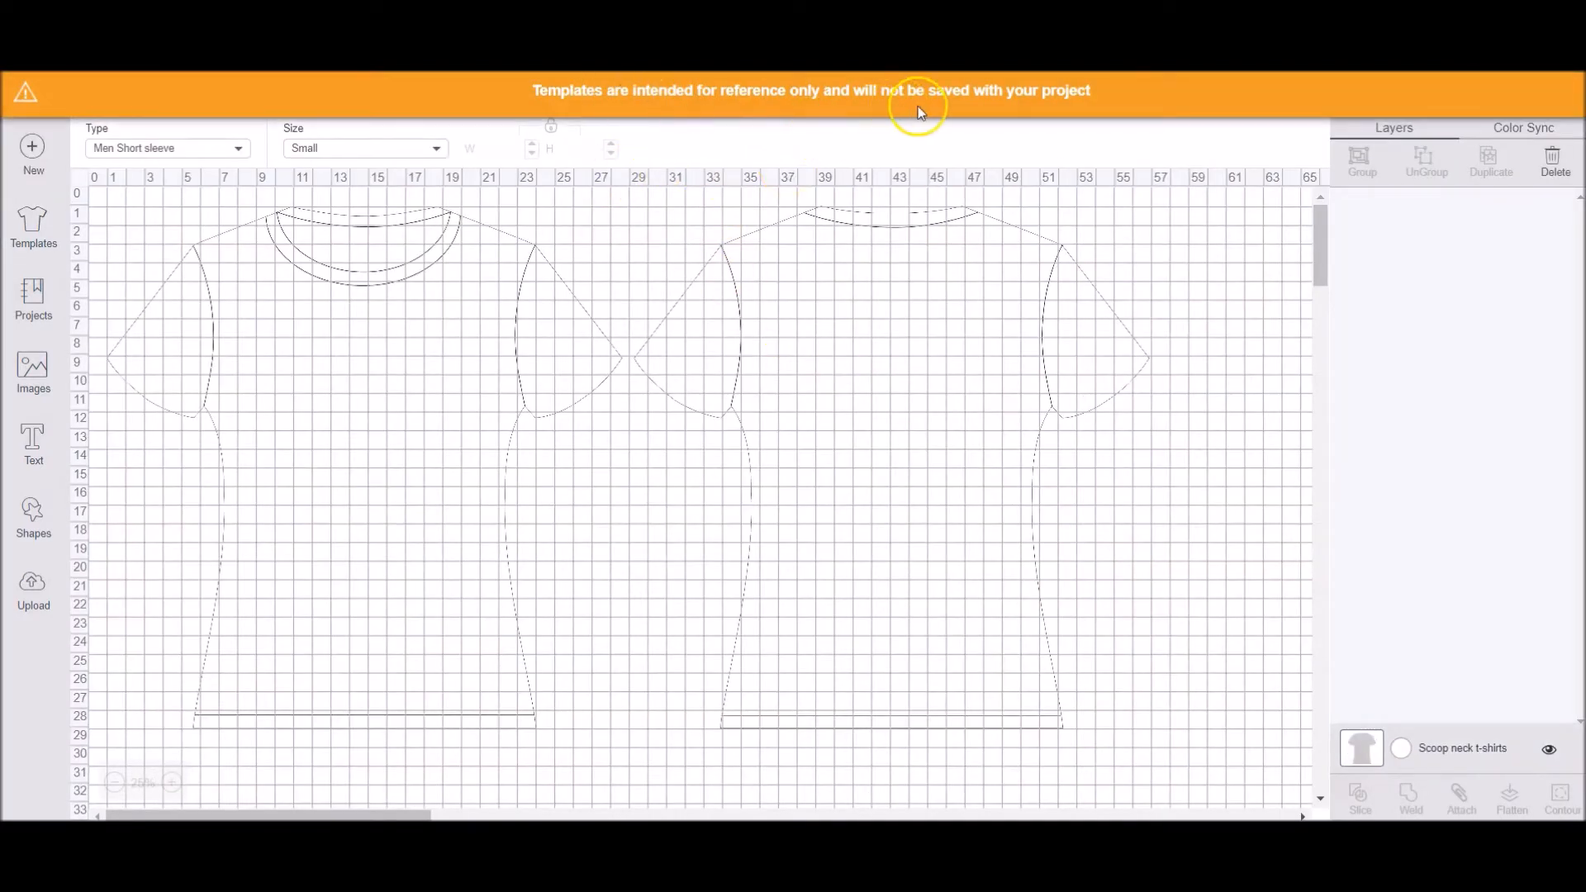
pyautogui.moveTo(792, 132)
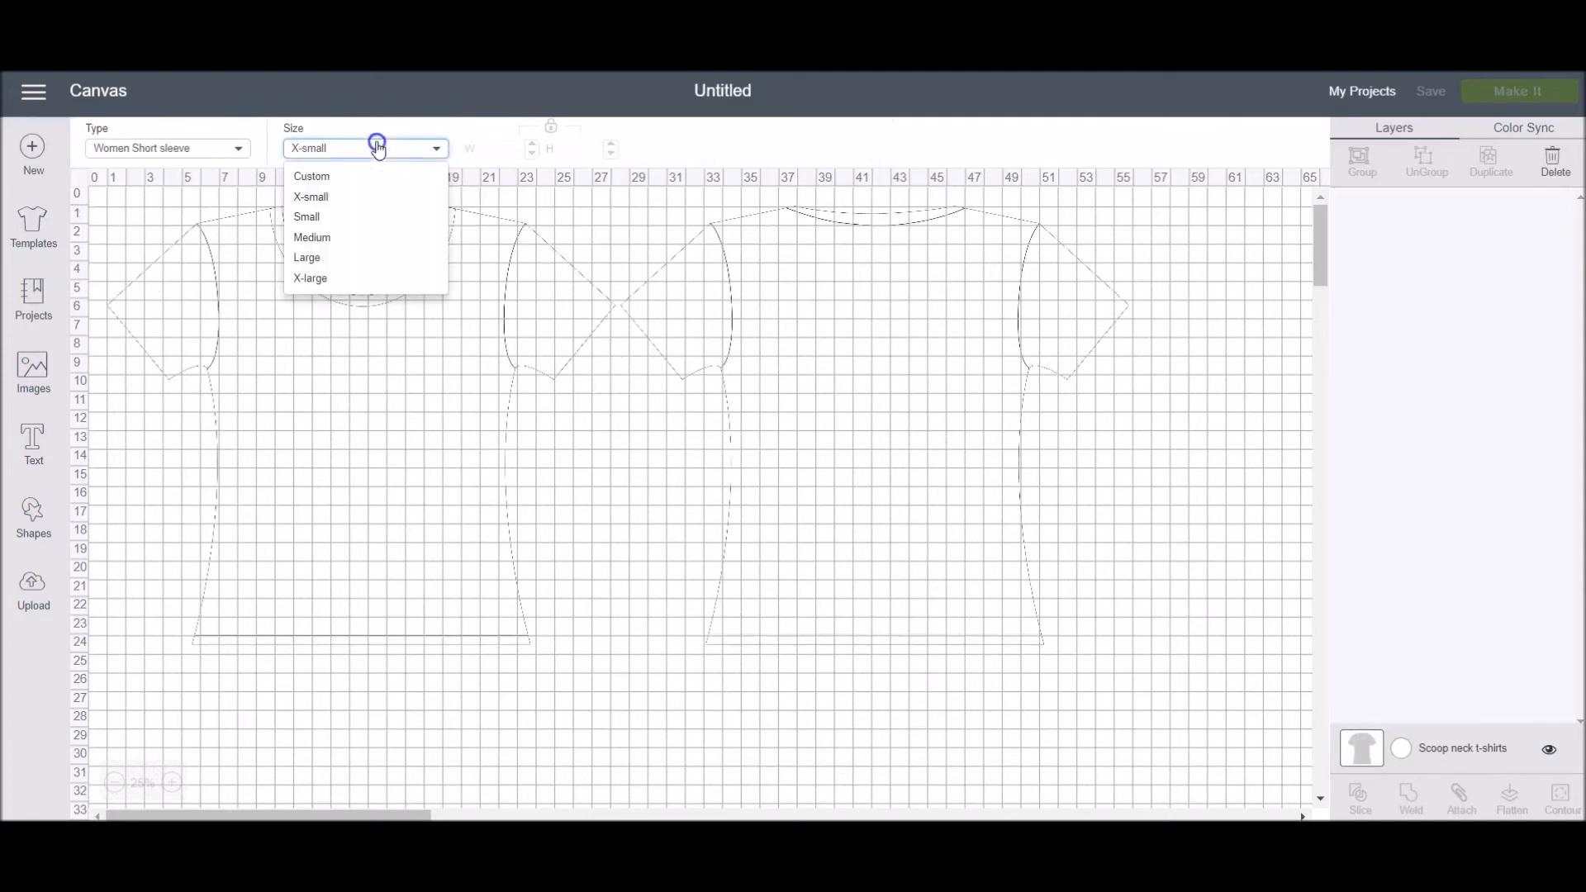
pyautogui.click(307, 258)
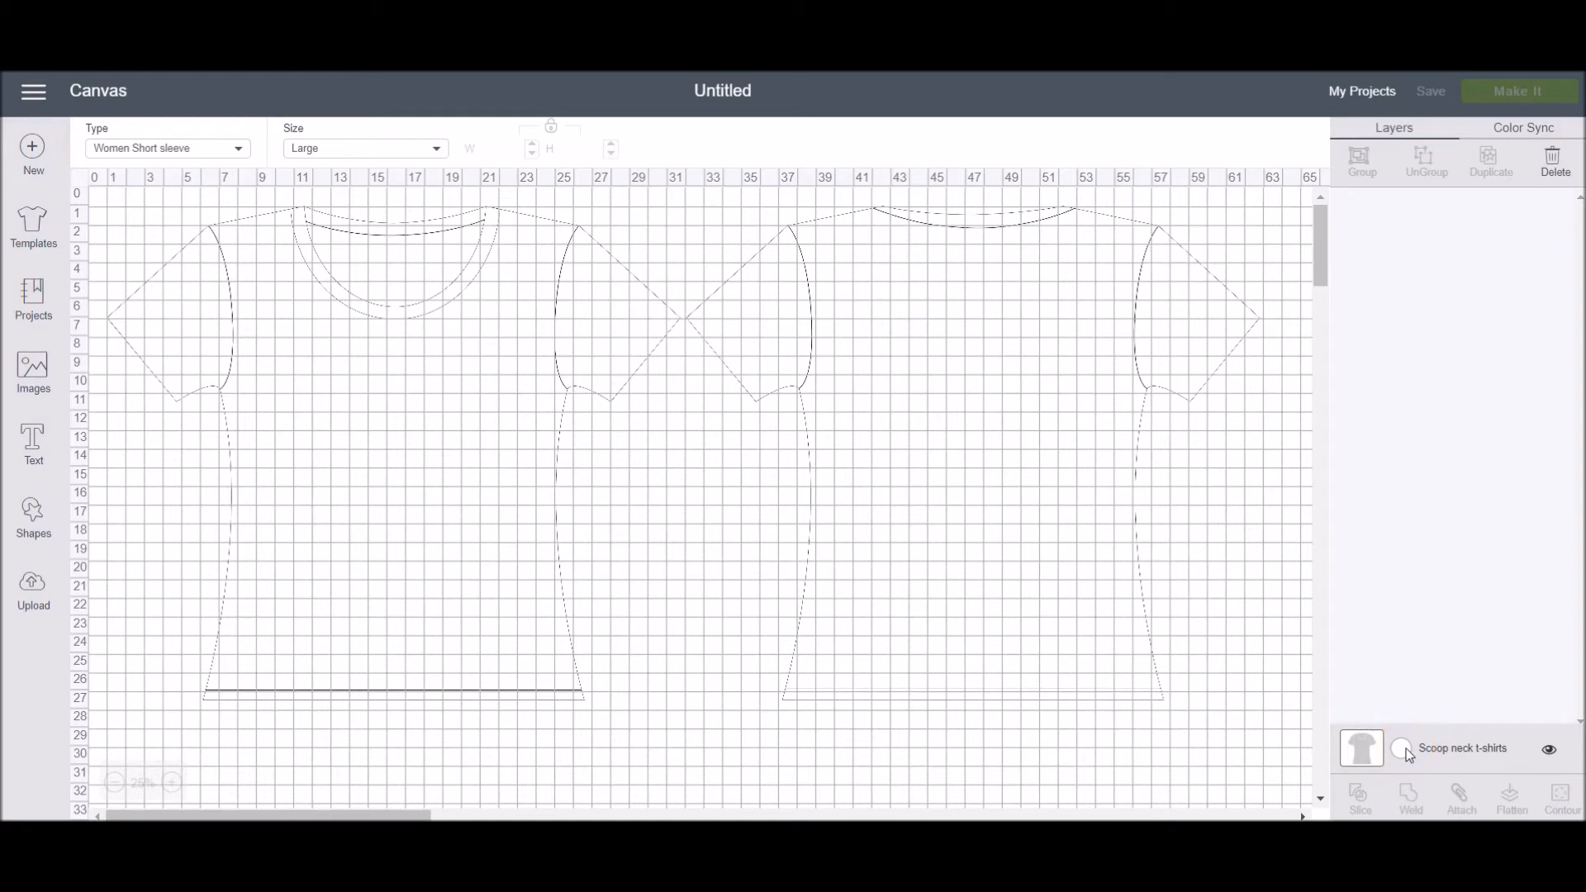
# - Fill the t-shirt template gray (#989898) from Basic colors
pyautogui.click(1403, 754)
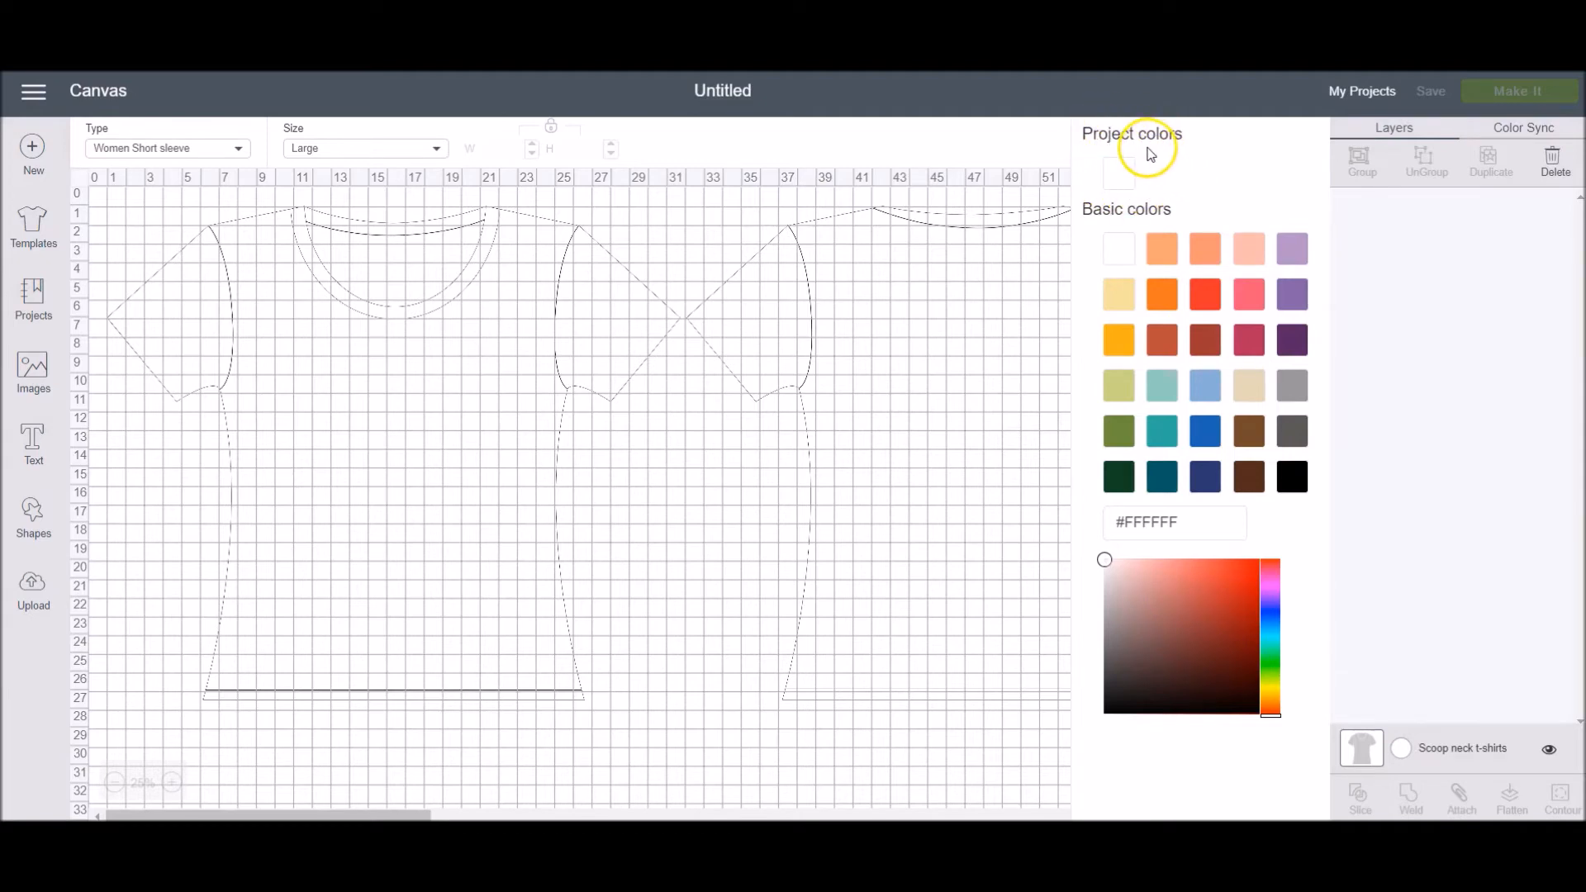
pyautogui.moveTo(1168, 166)
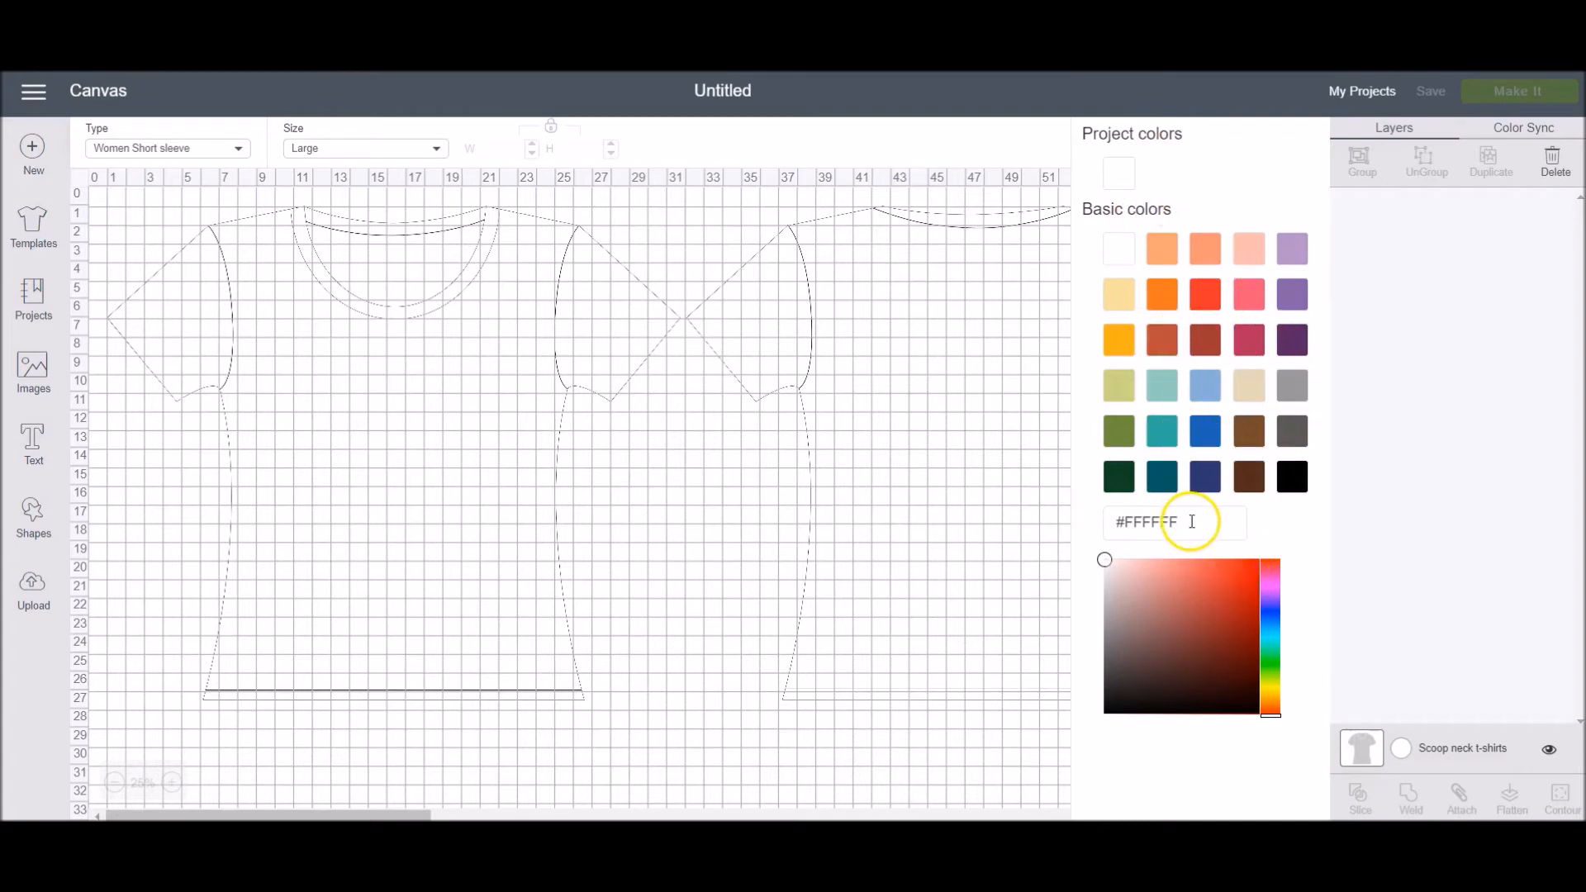
pyautogui.moveTo(1292, 394)
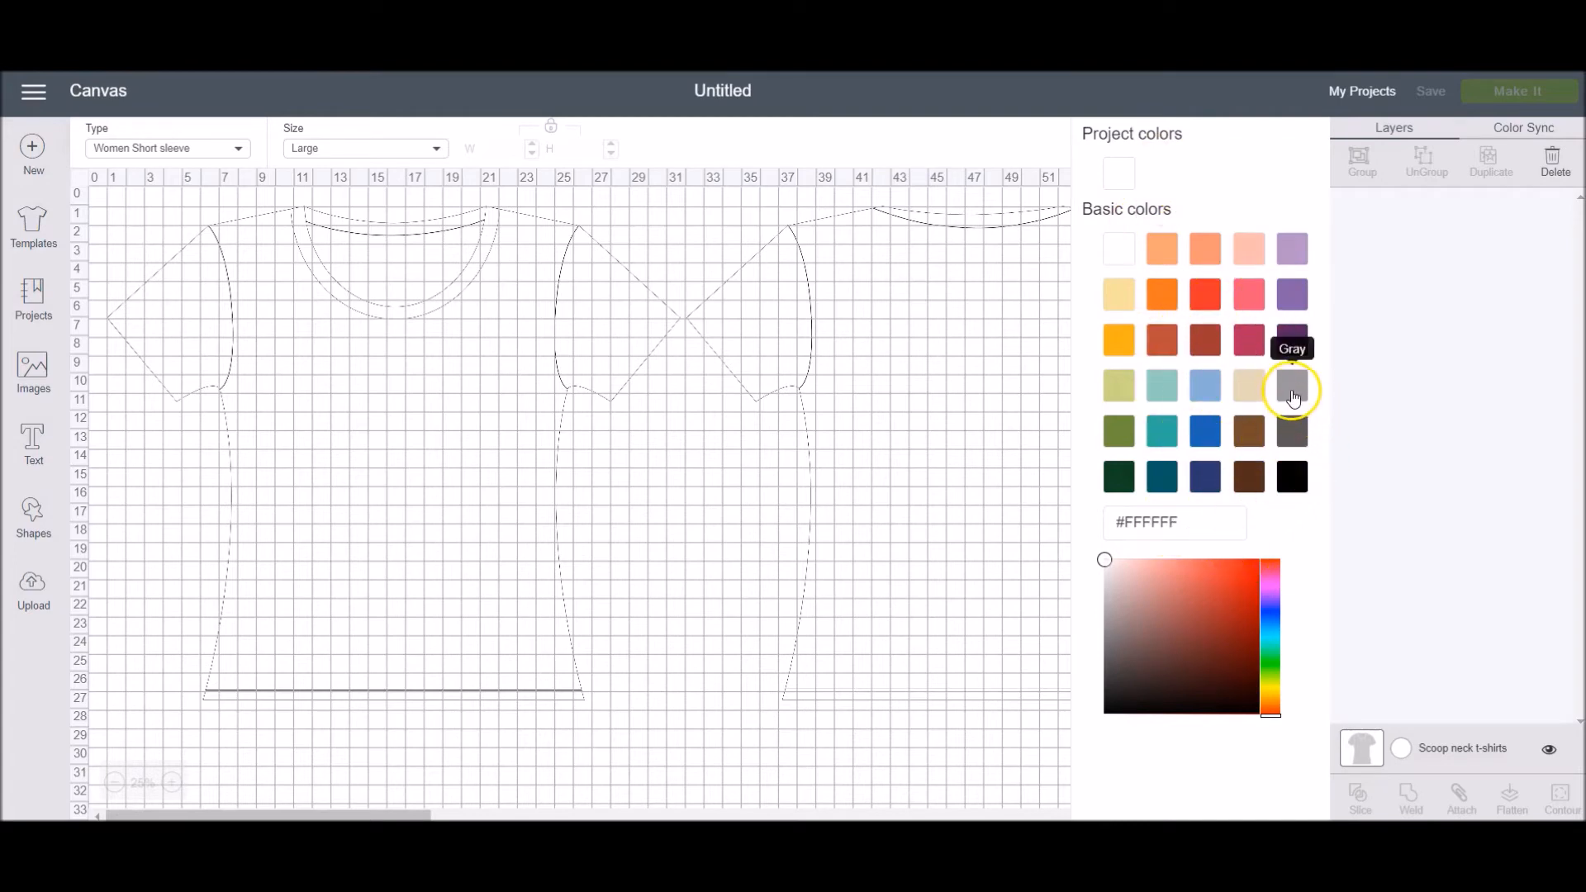
pyautogui.click(1292, 391)
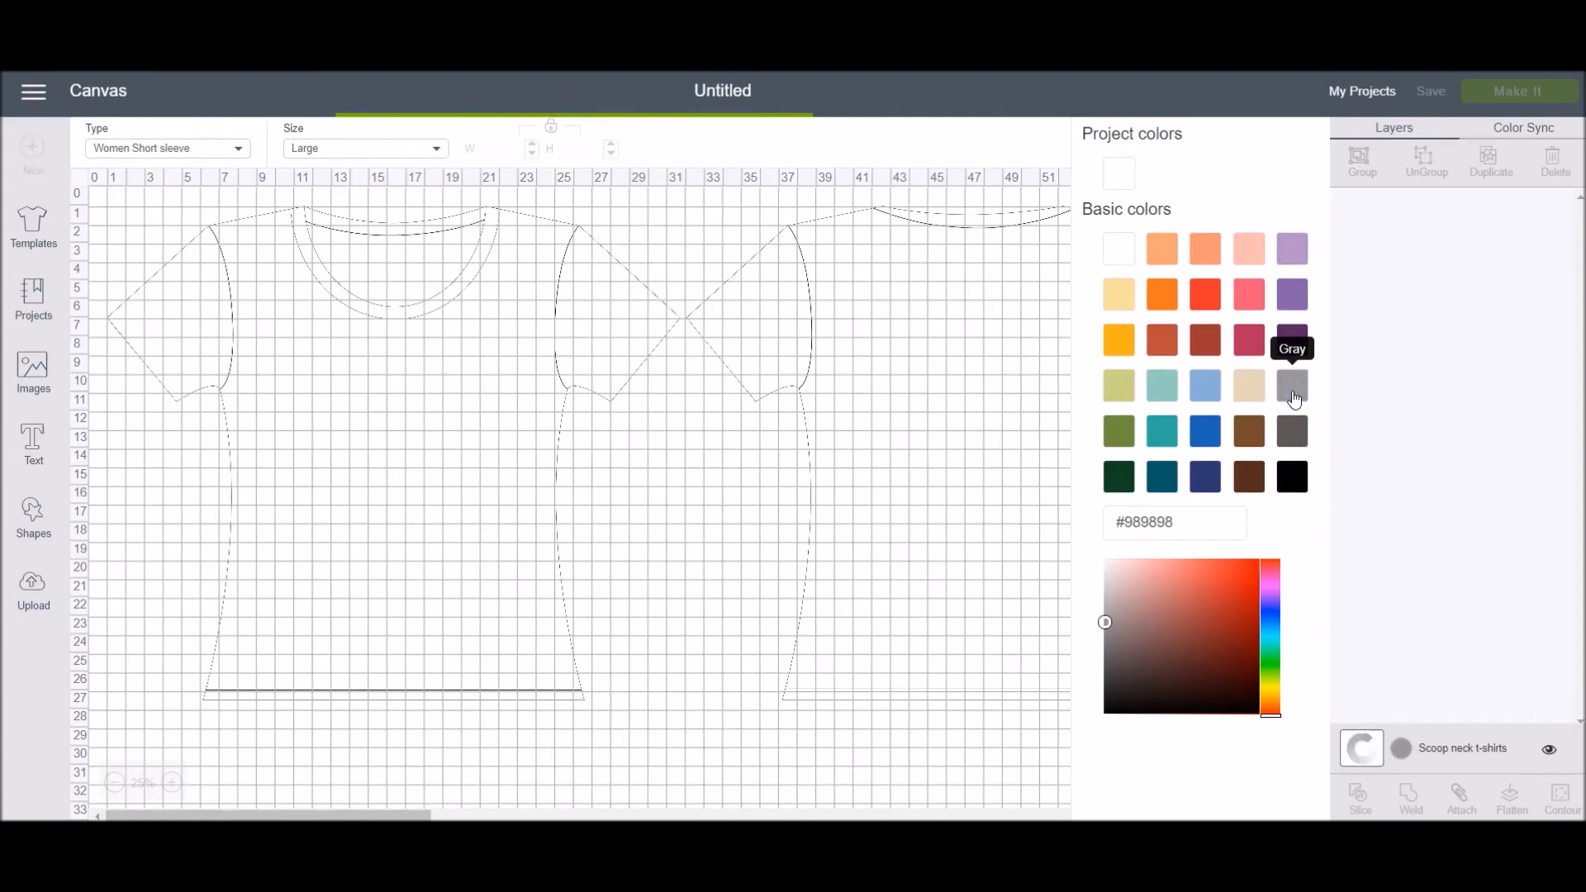
pyautogui.click(1292, 386)
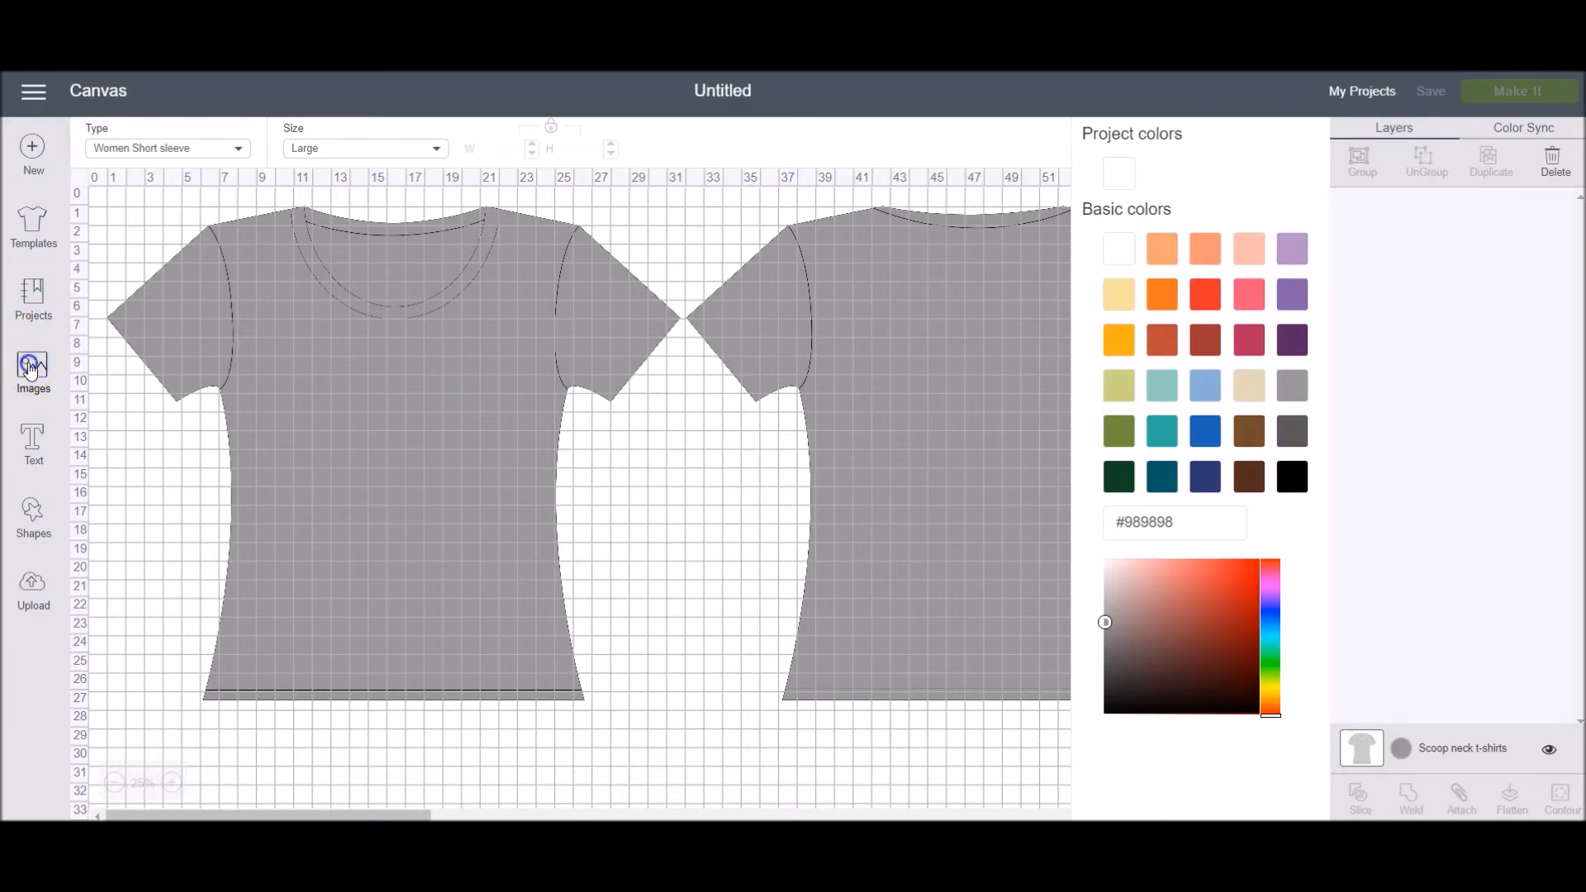
# - Search images for 'coffee' and insert the Coffee first lettering and a steaming coffee cup
pyautogui.click(33, 368)
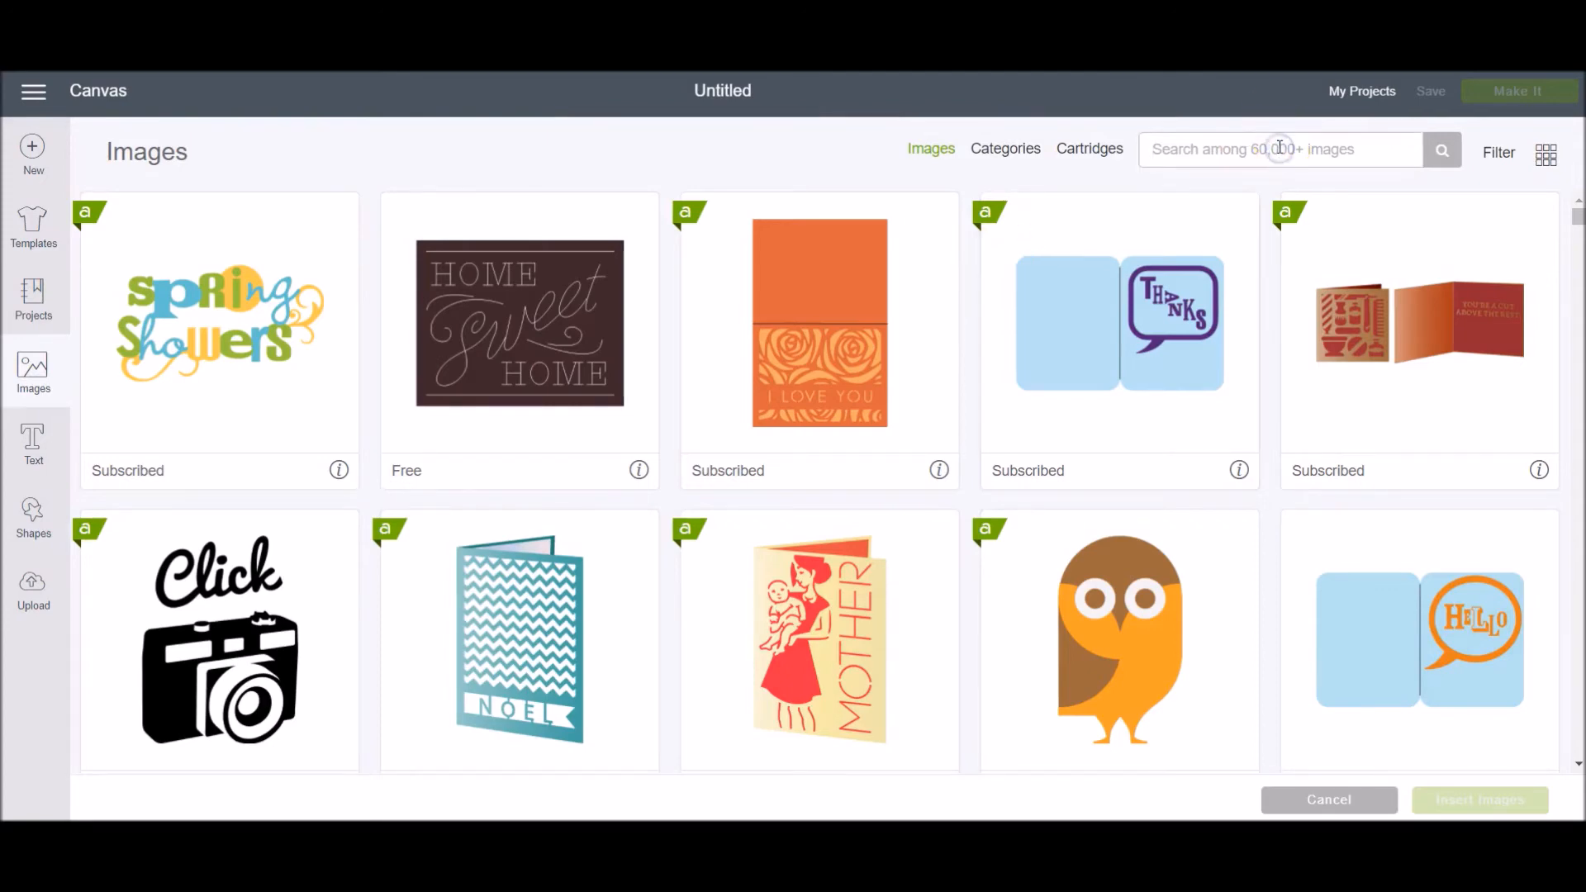
pyautogui.write('coffee')
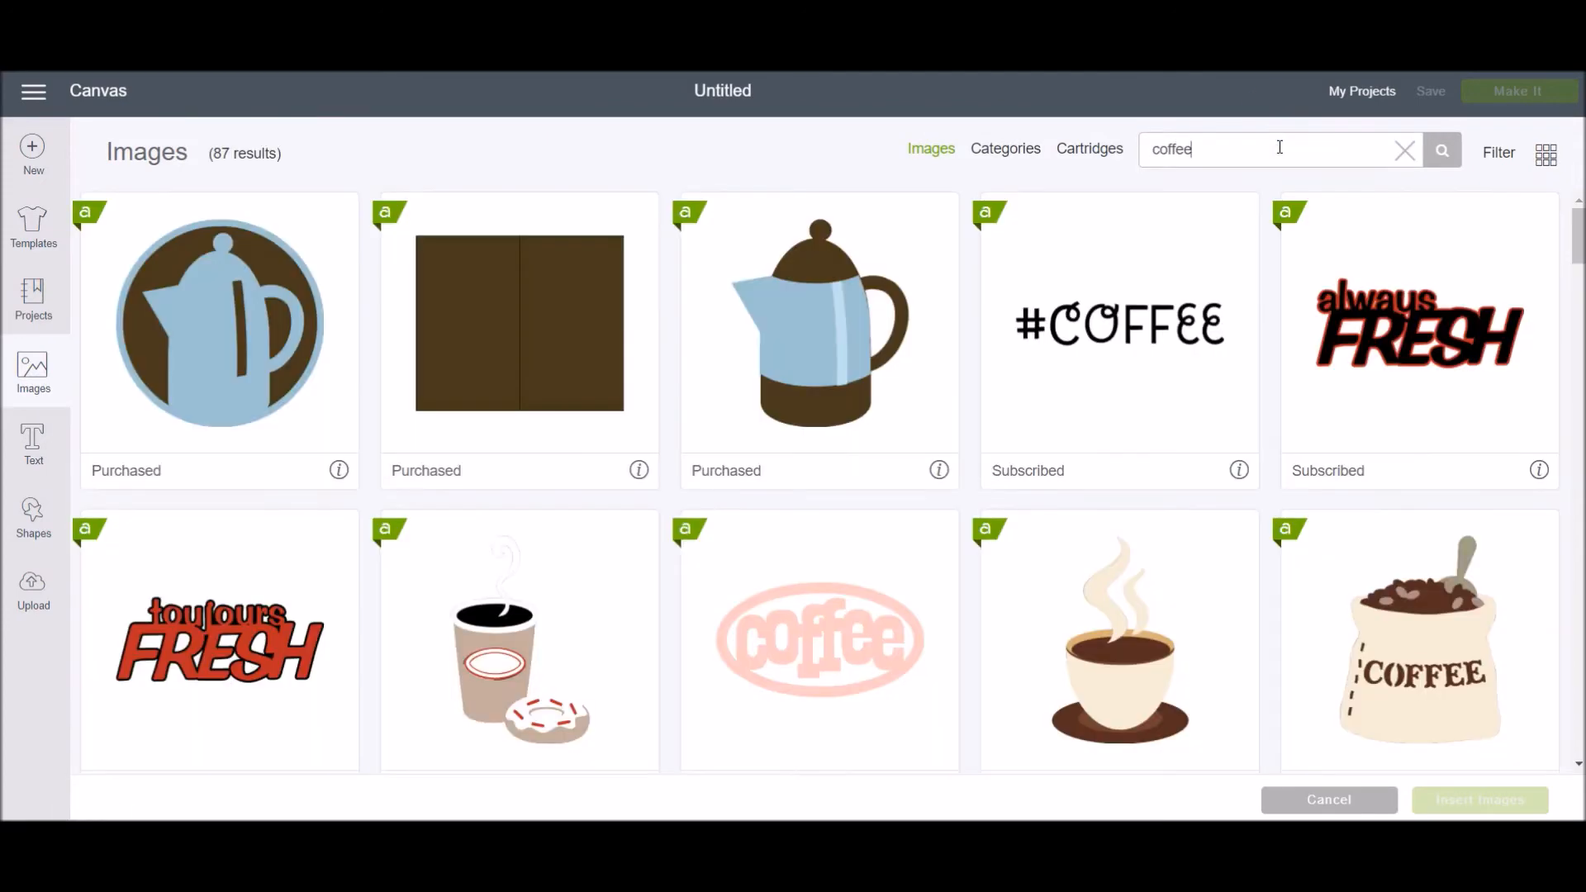
pyautogui.scroll(-3)
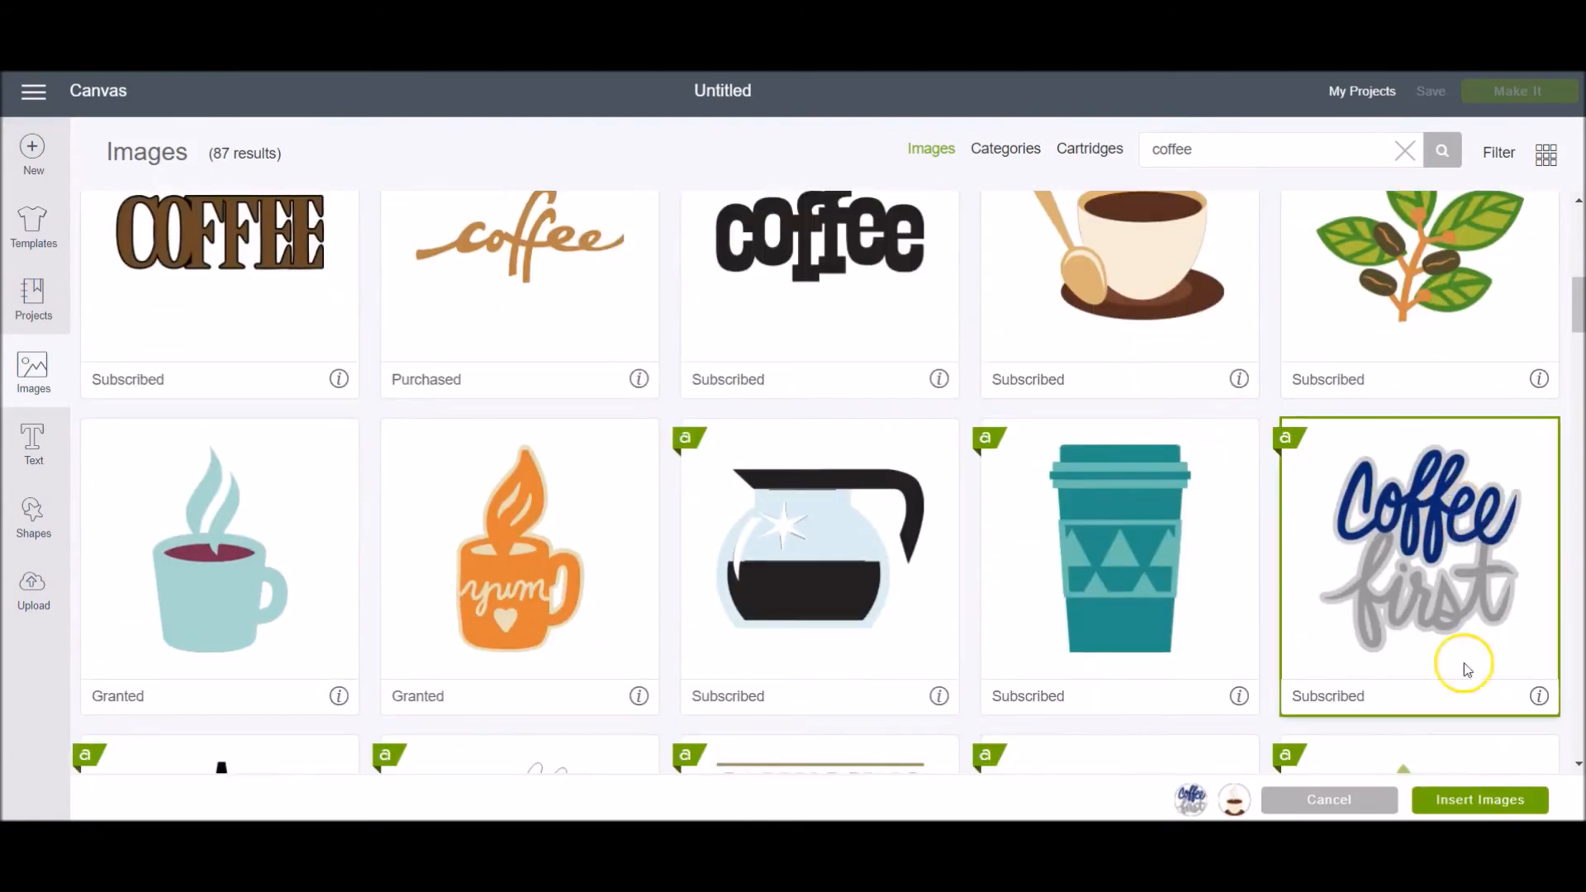
pyautogui.click(1479, 800)
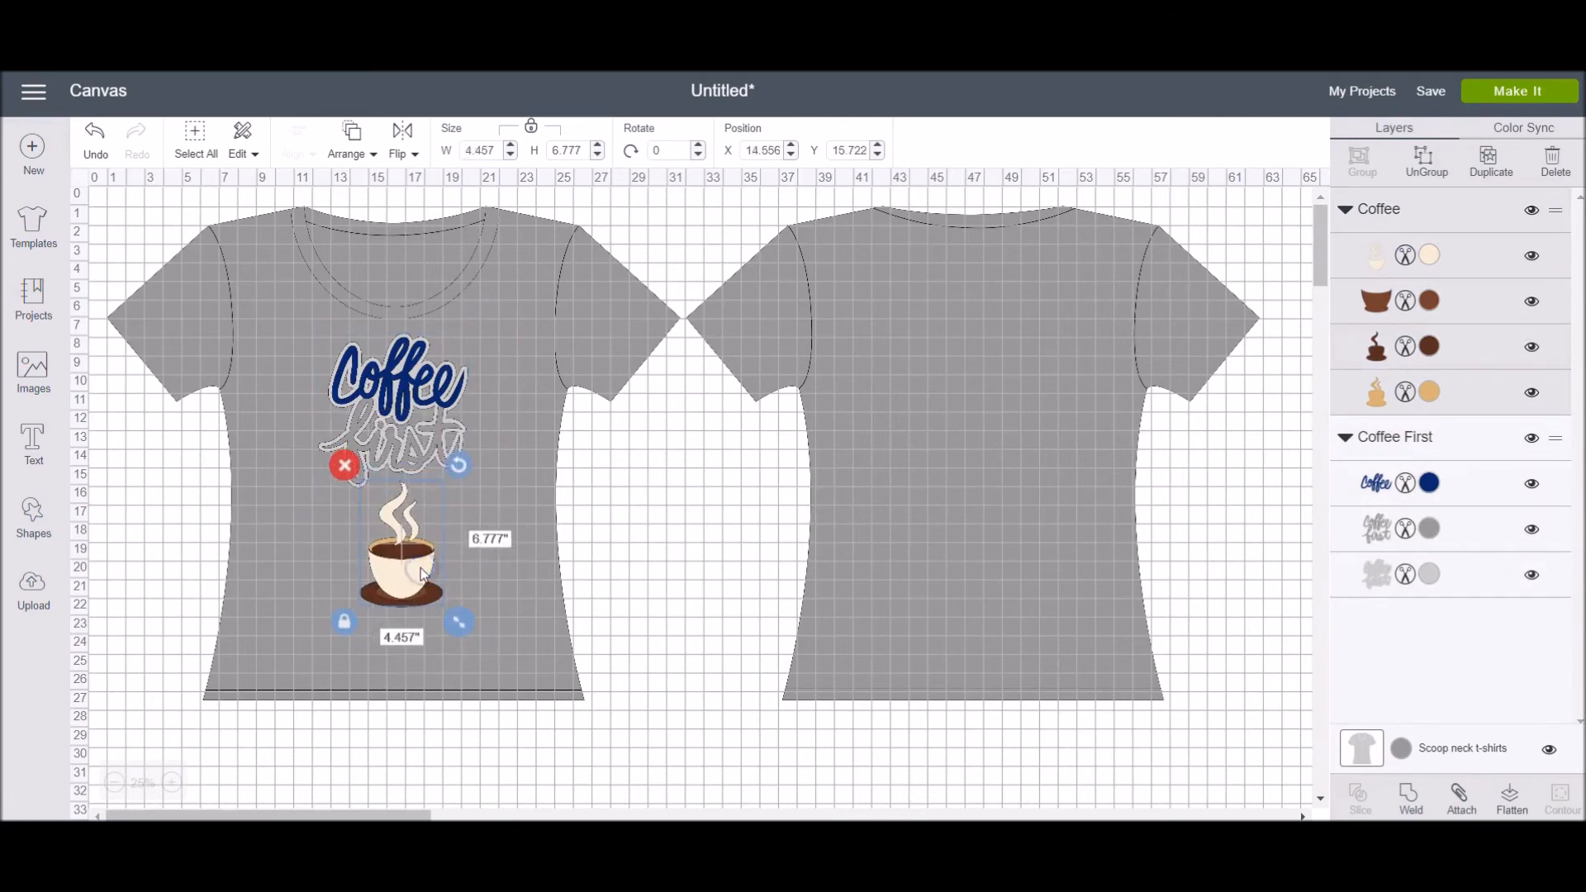
pyautogui.moveTo(586, 281)
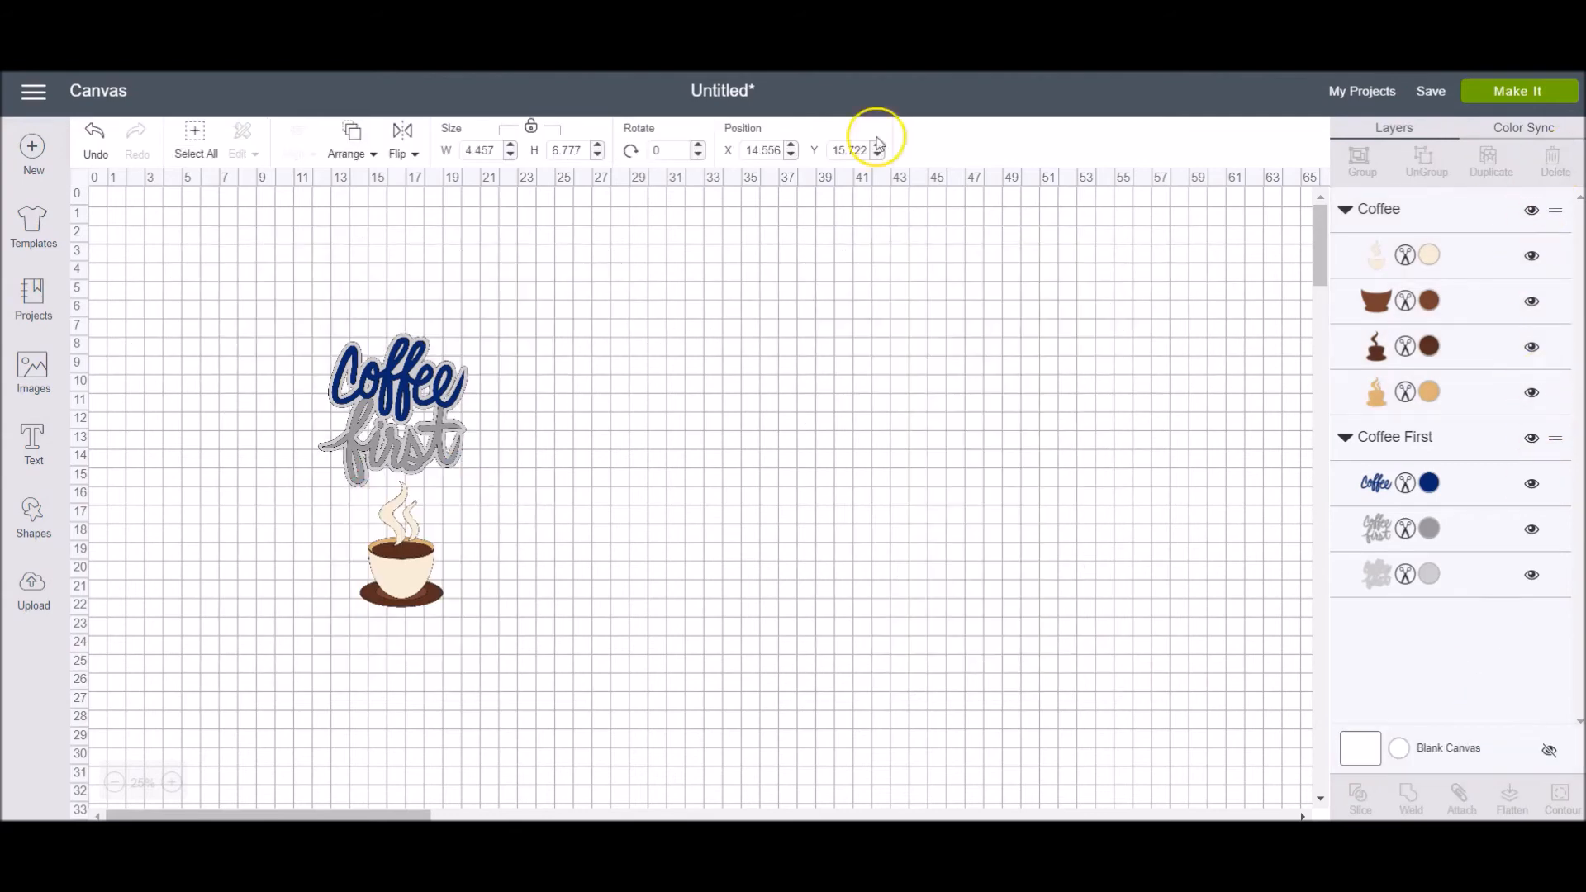
# - Search templates for 'tote' and apply the Totes template behind the coffee design
pyautogui.click(33, 225)
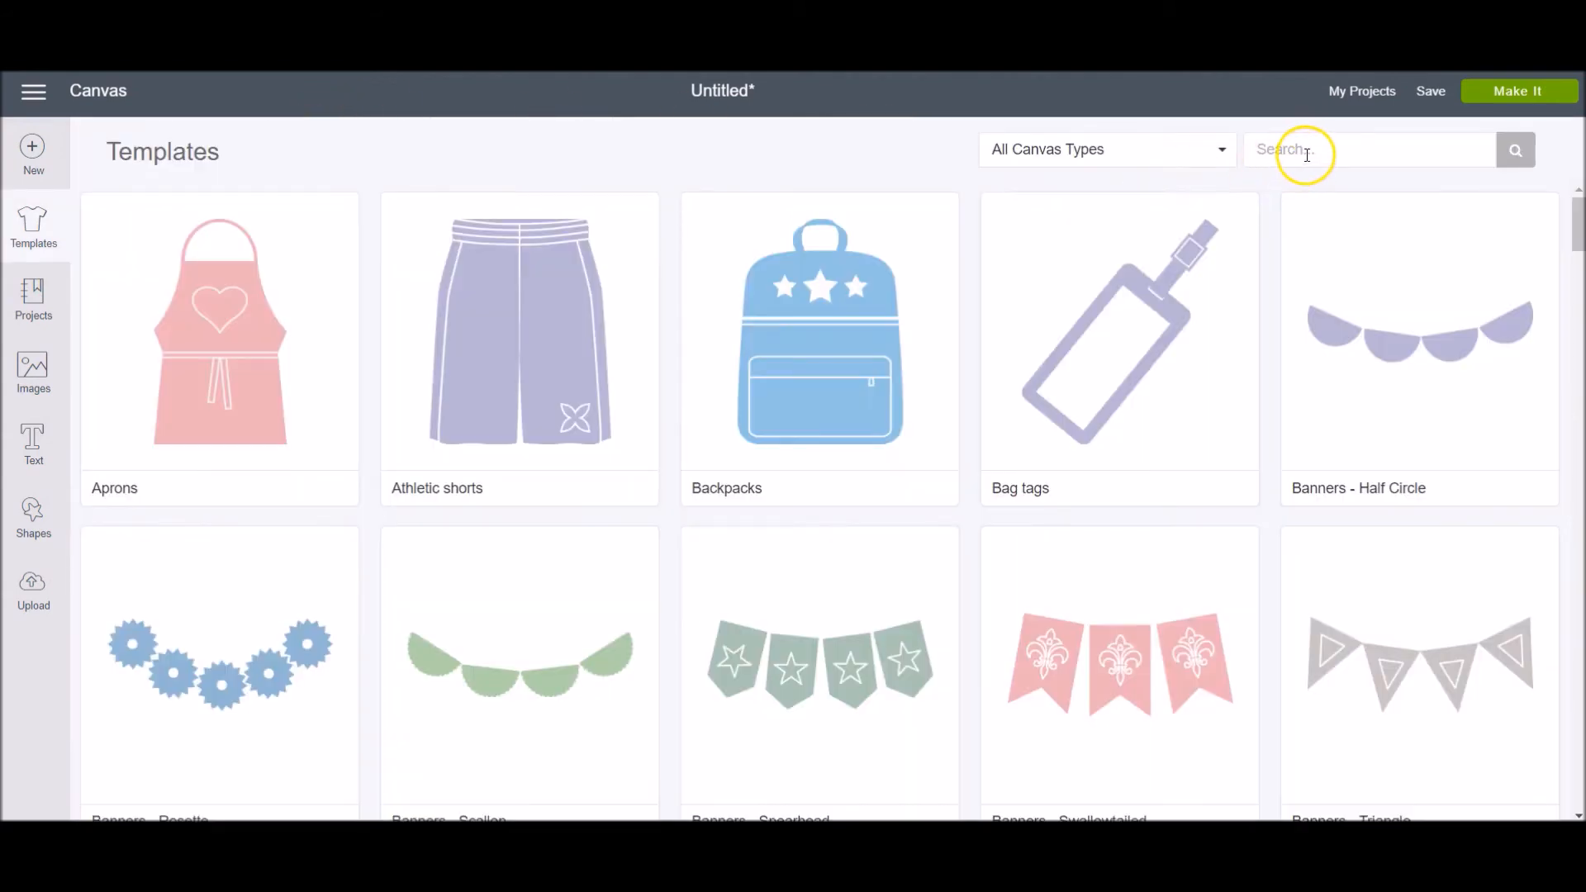
pyautogui.write('tote')
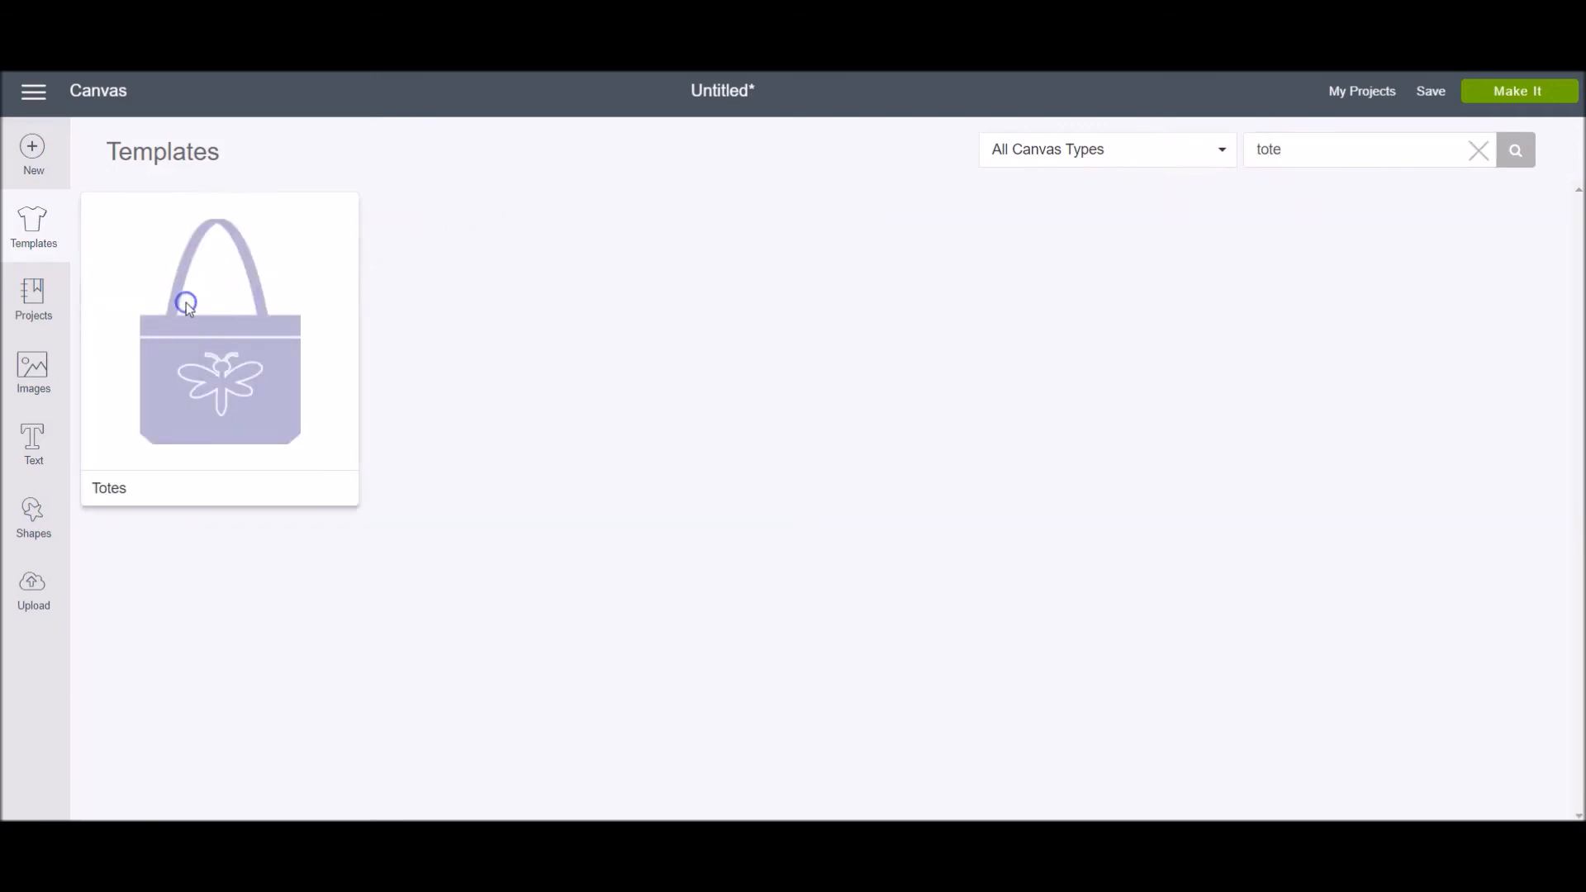
pyautogui.click(220, 334)
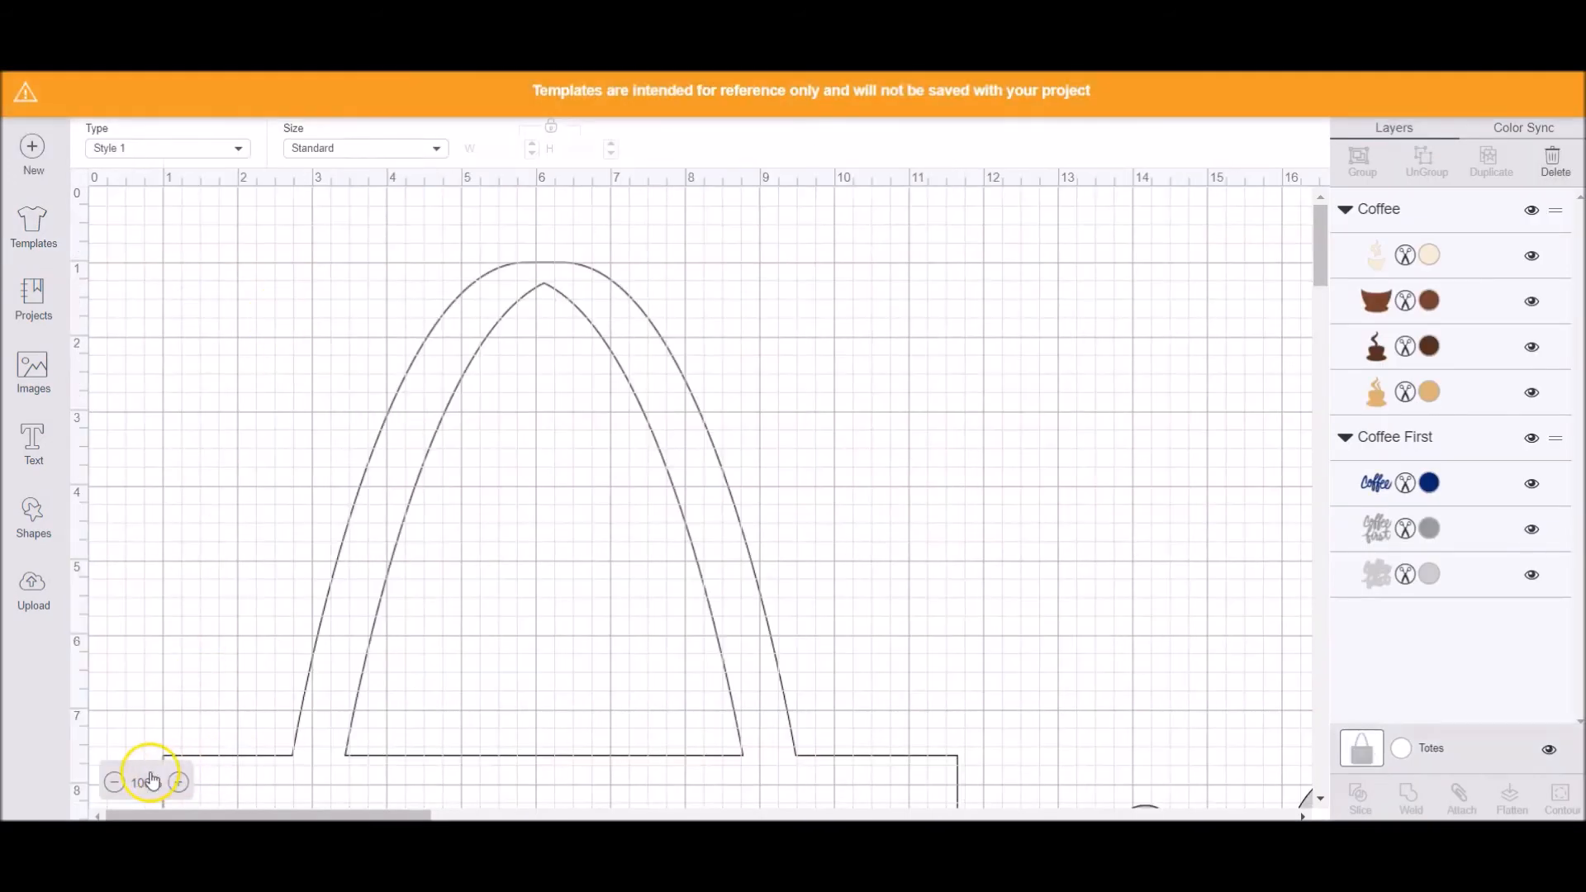
# - Shrink the coffee design to fit the tote, set the tote to Custom size, then return to Blank Canvas
pyautogui.click(113, 782)
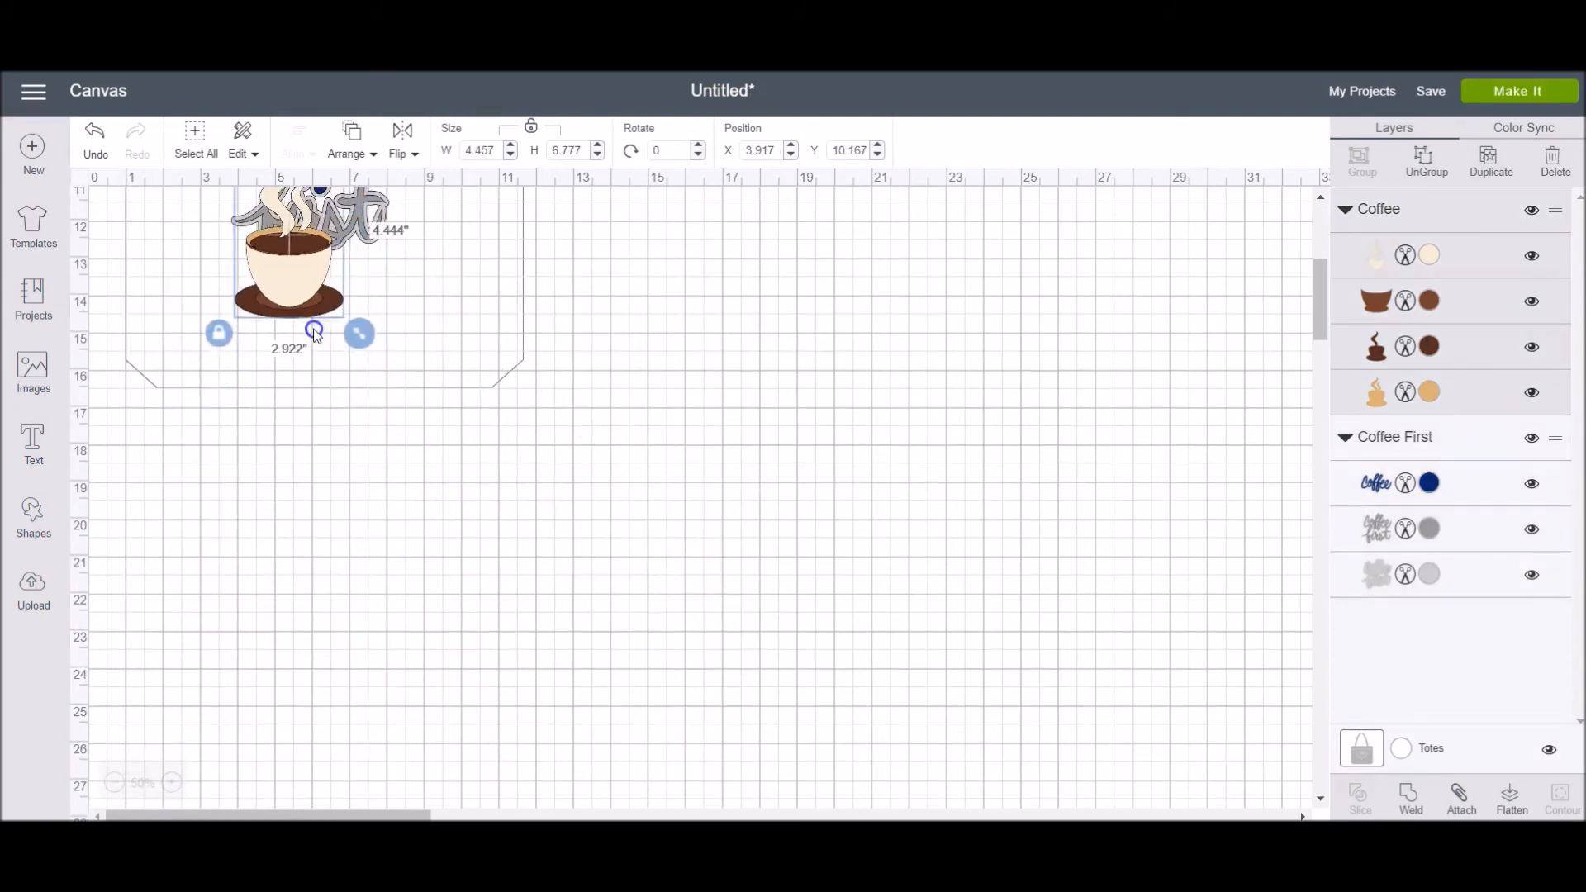
pyautogui.moveTo(359, 334); pyautogui.dragTo(380, 385)
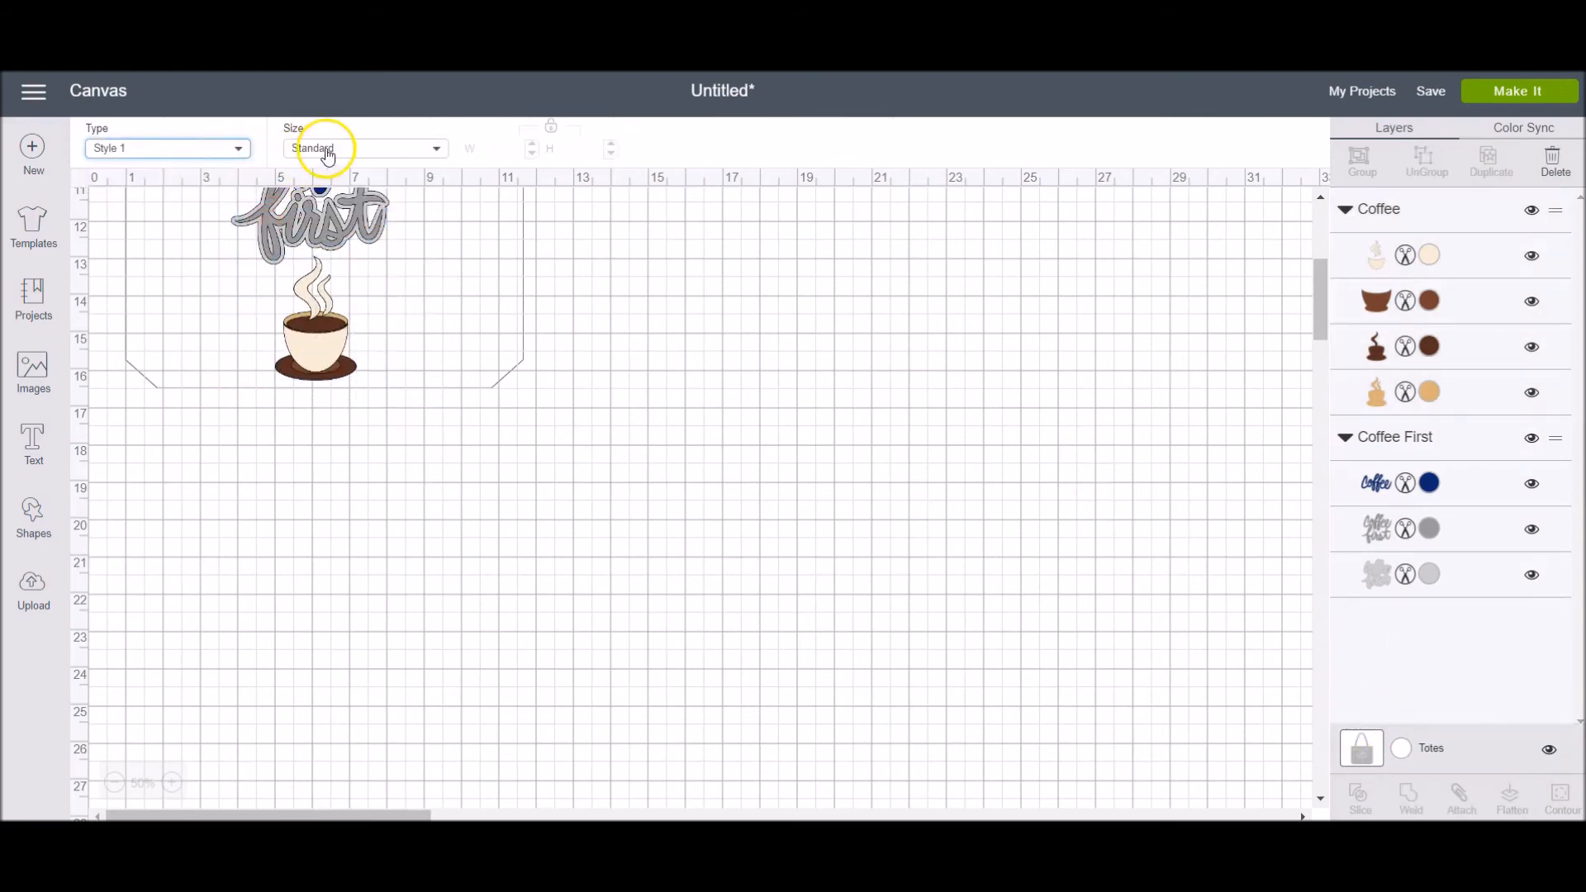
pyautogui.click(364, 147)
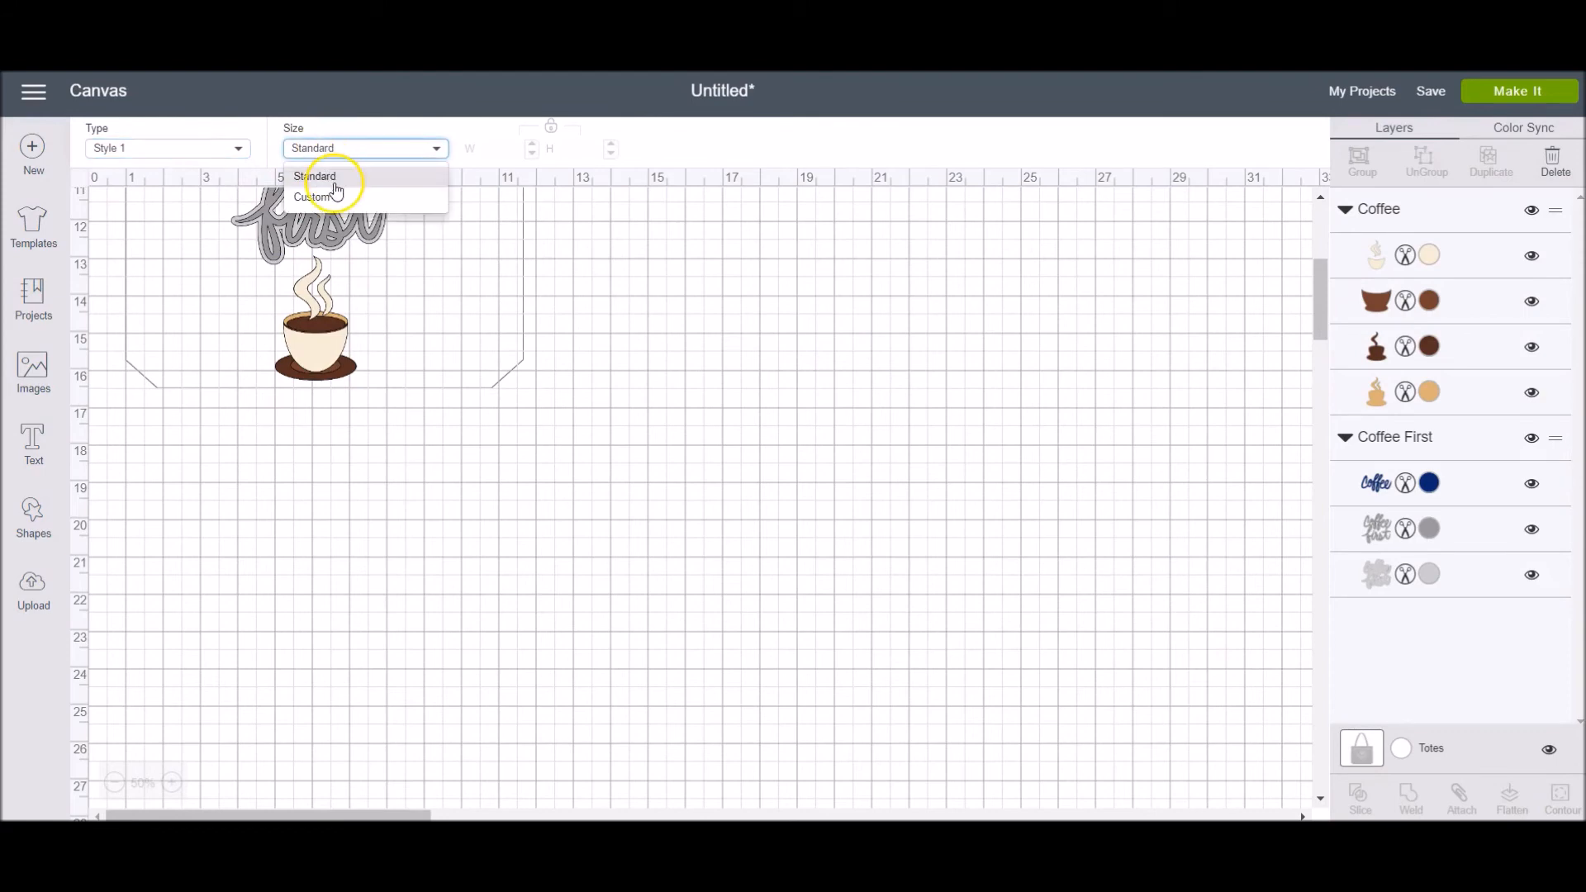
pyautogui.click(314, 176)
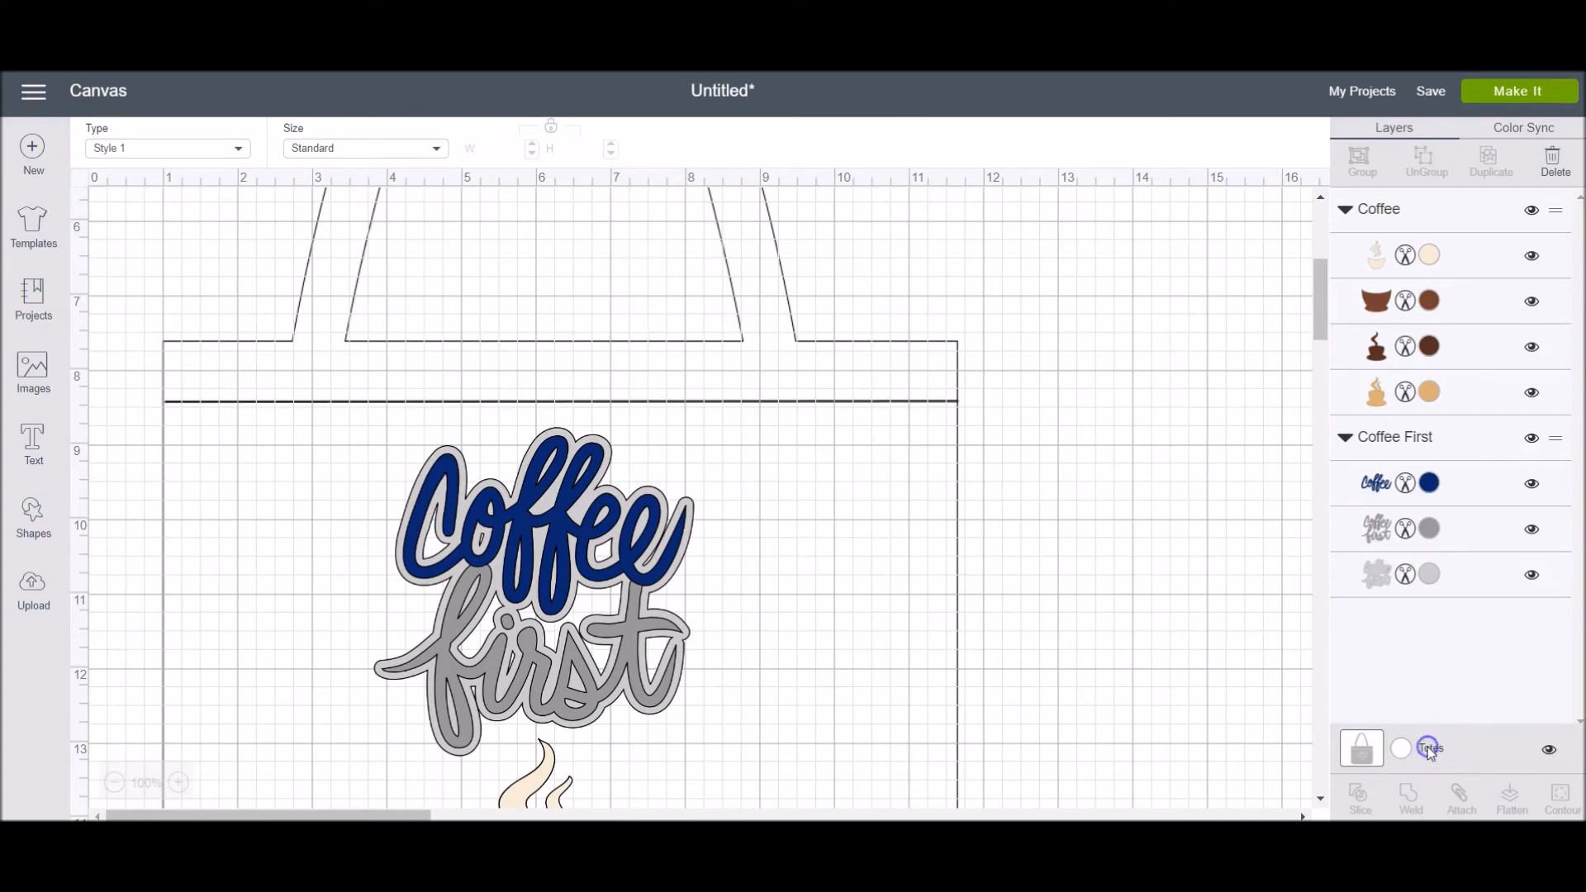
pyautogui.click(363, 147)
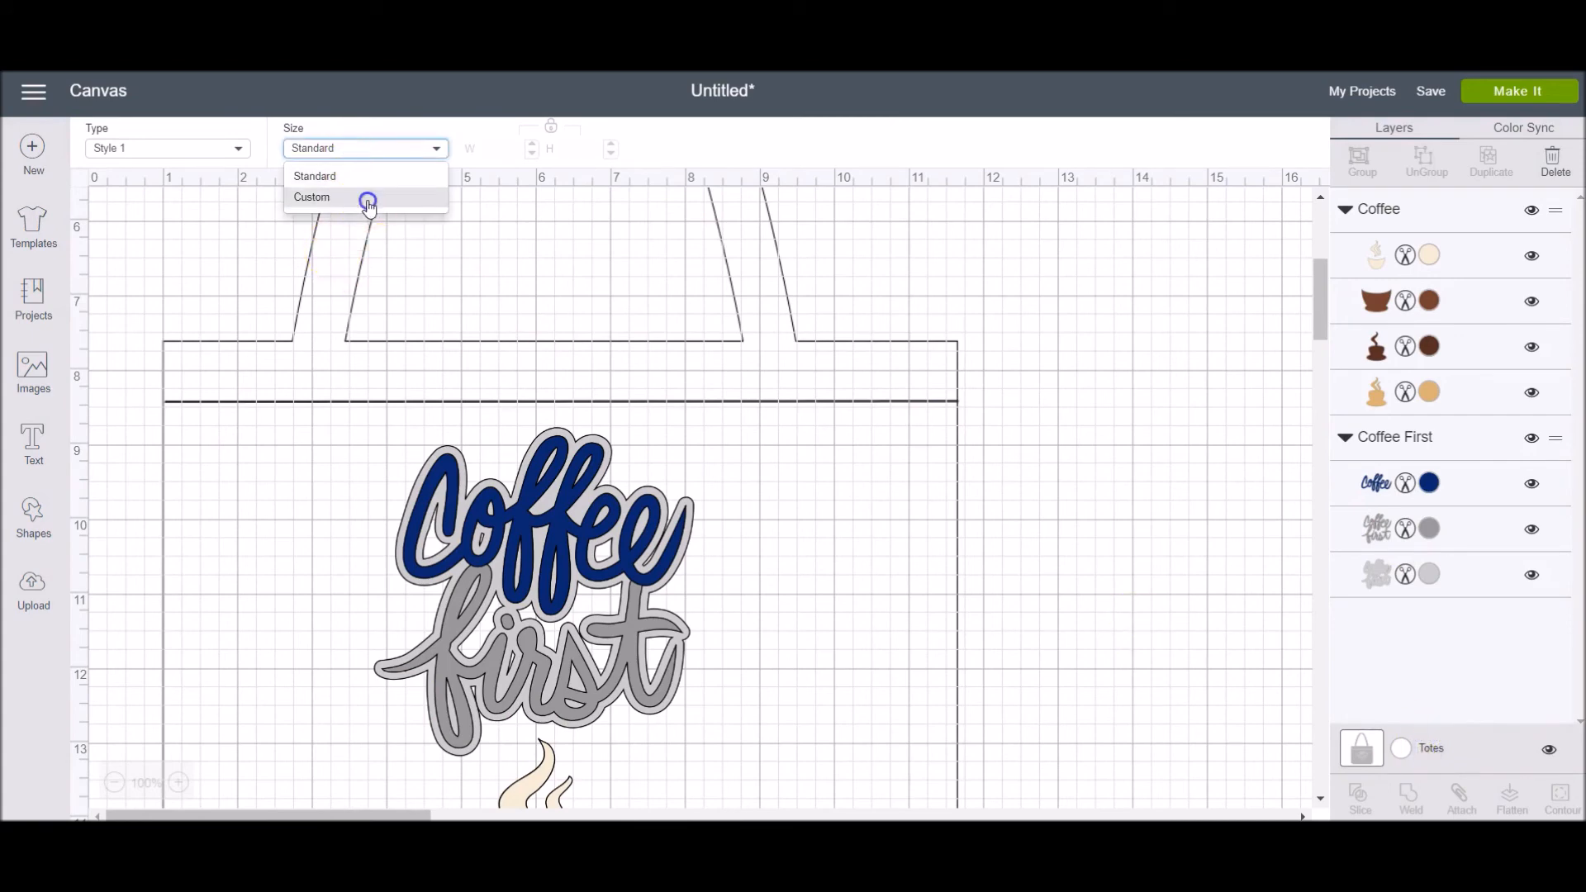
pyautogui.click(312, 197)
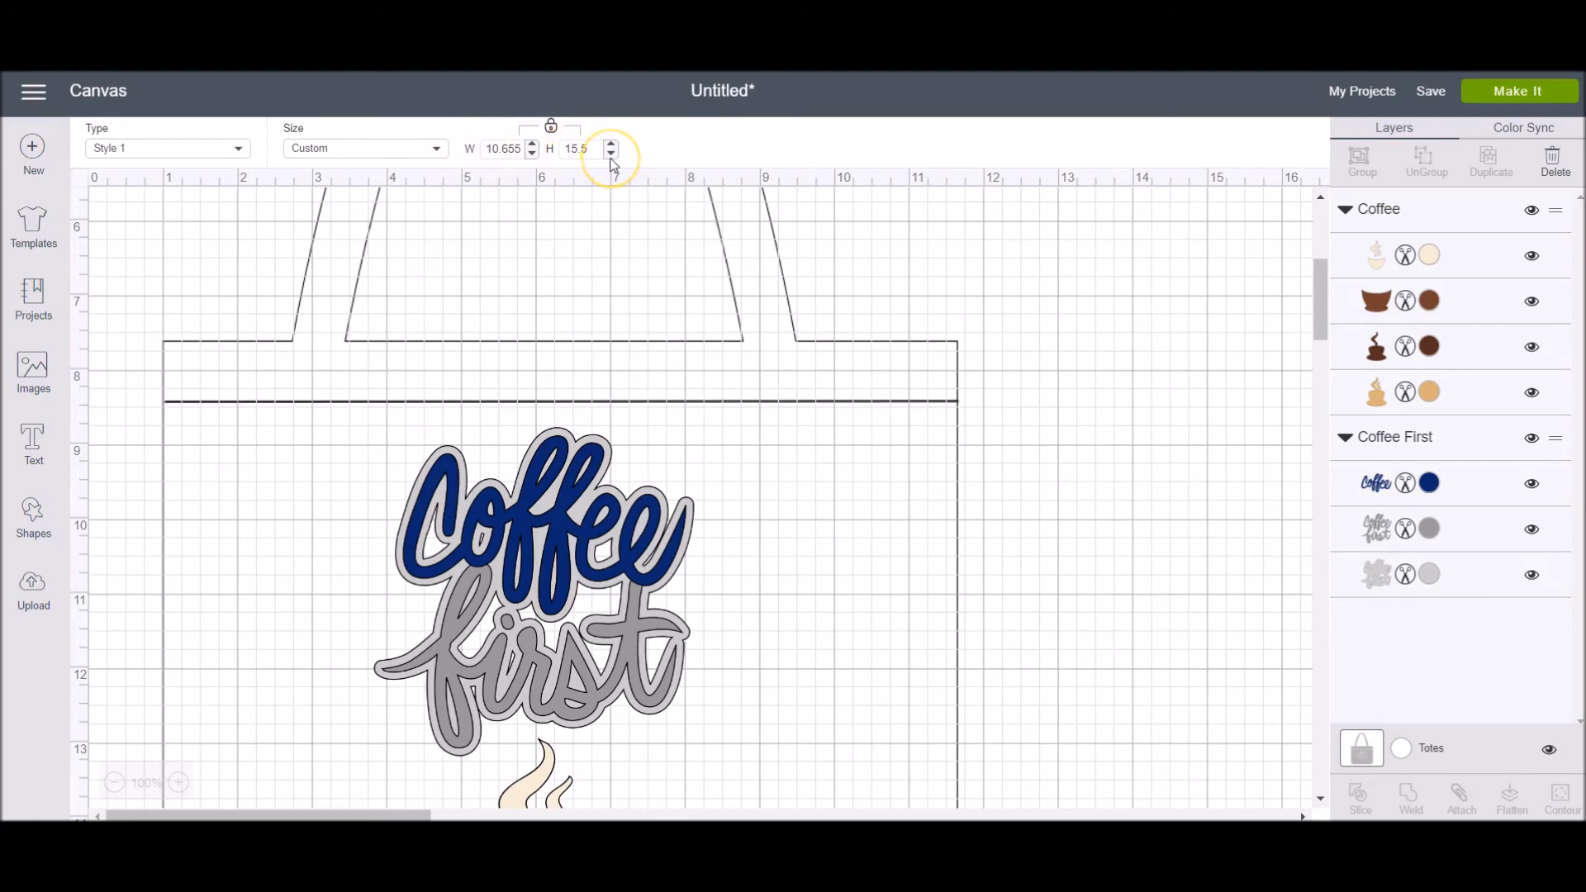
pyautogui.scroll(-3)
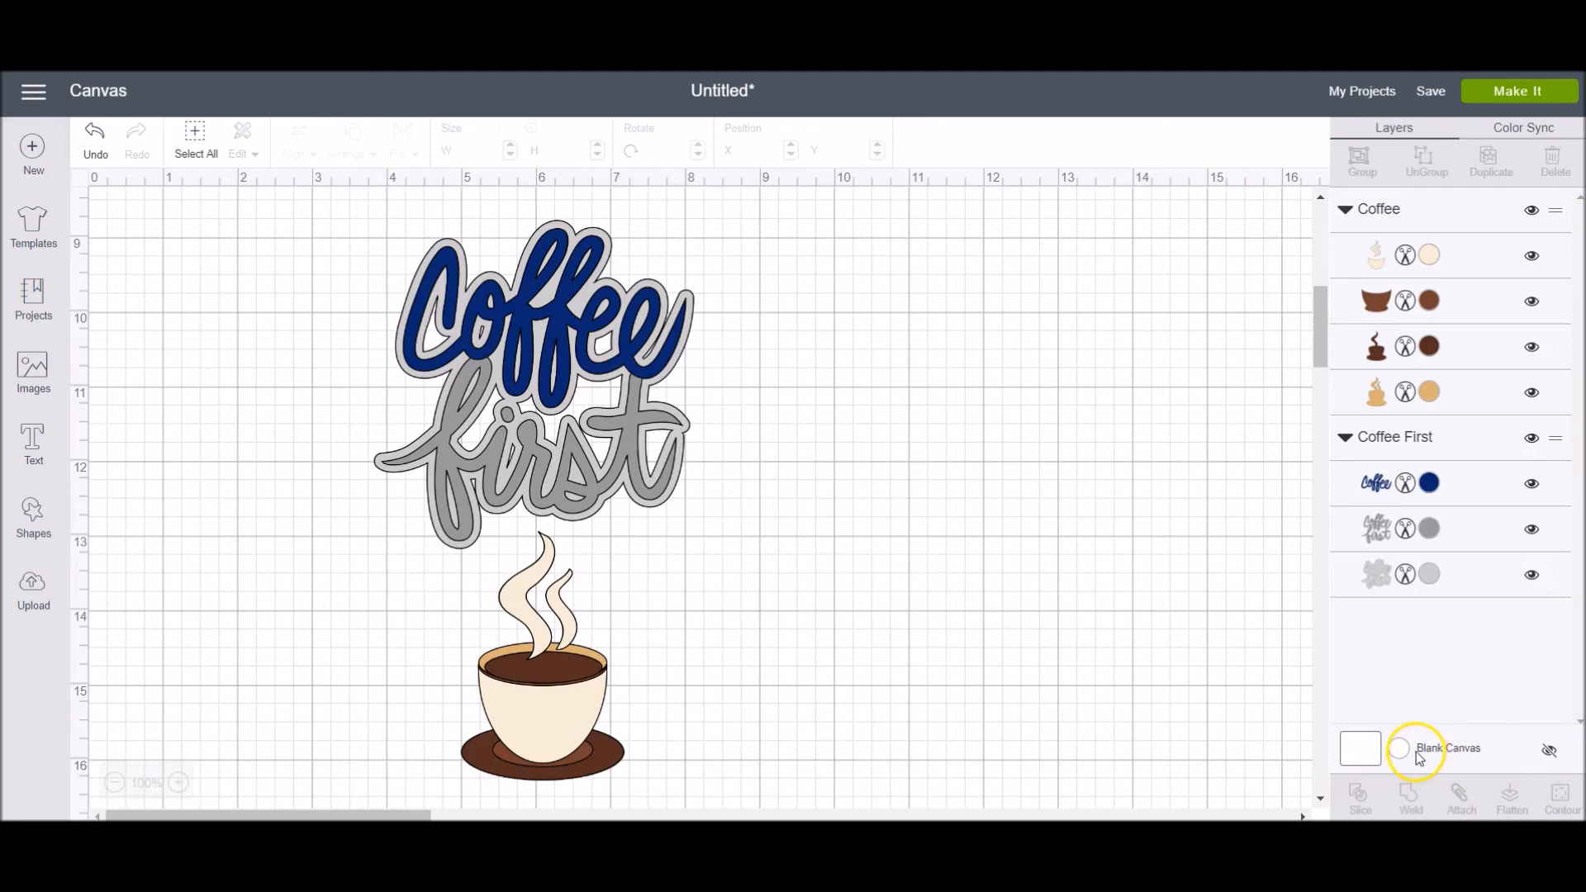
# - Try teal and peach backgrounds, then make the blank canvas lavender (#B08FC2)
pyautogui.click(1398, 747)
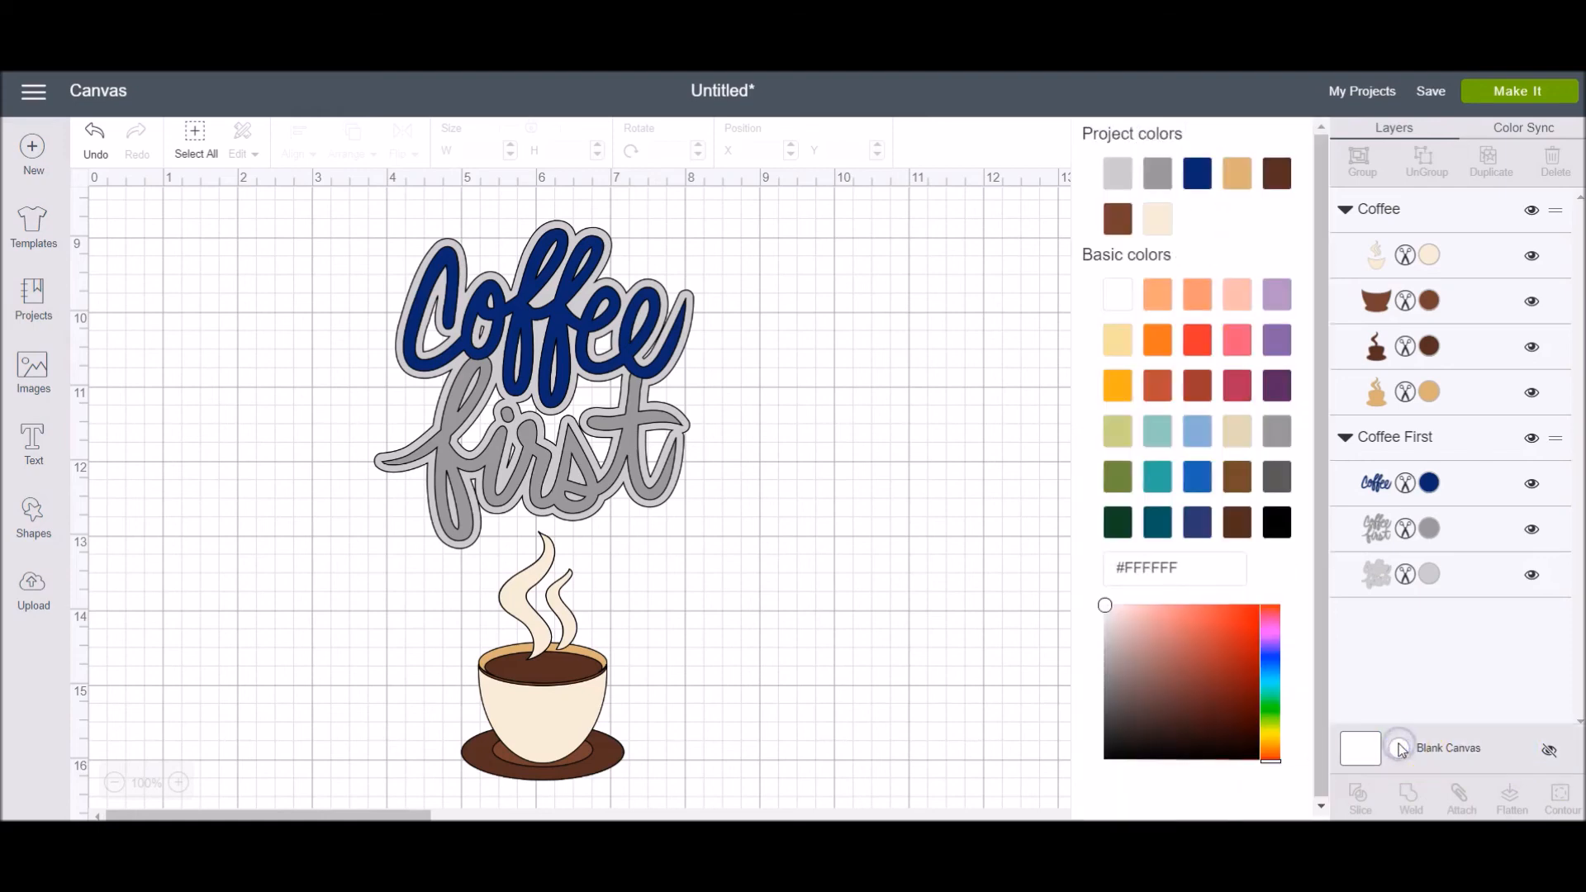
pyautogui.click(1157, 431)
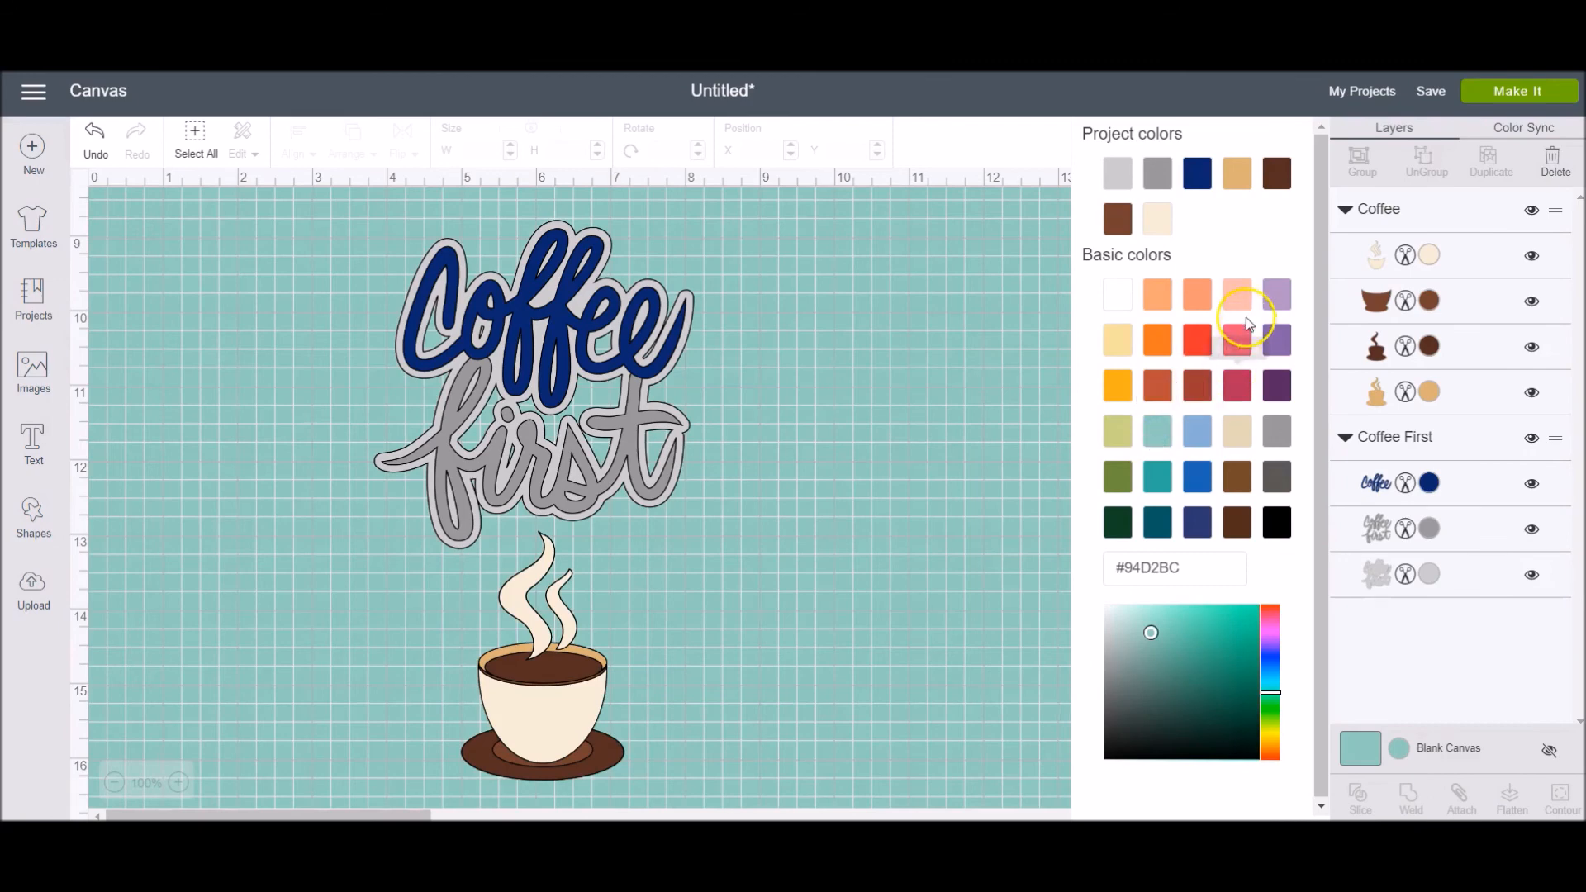
pyautogui.click(1277, 294)
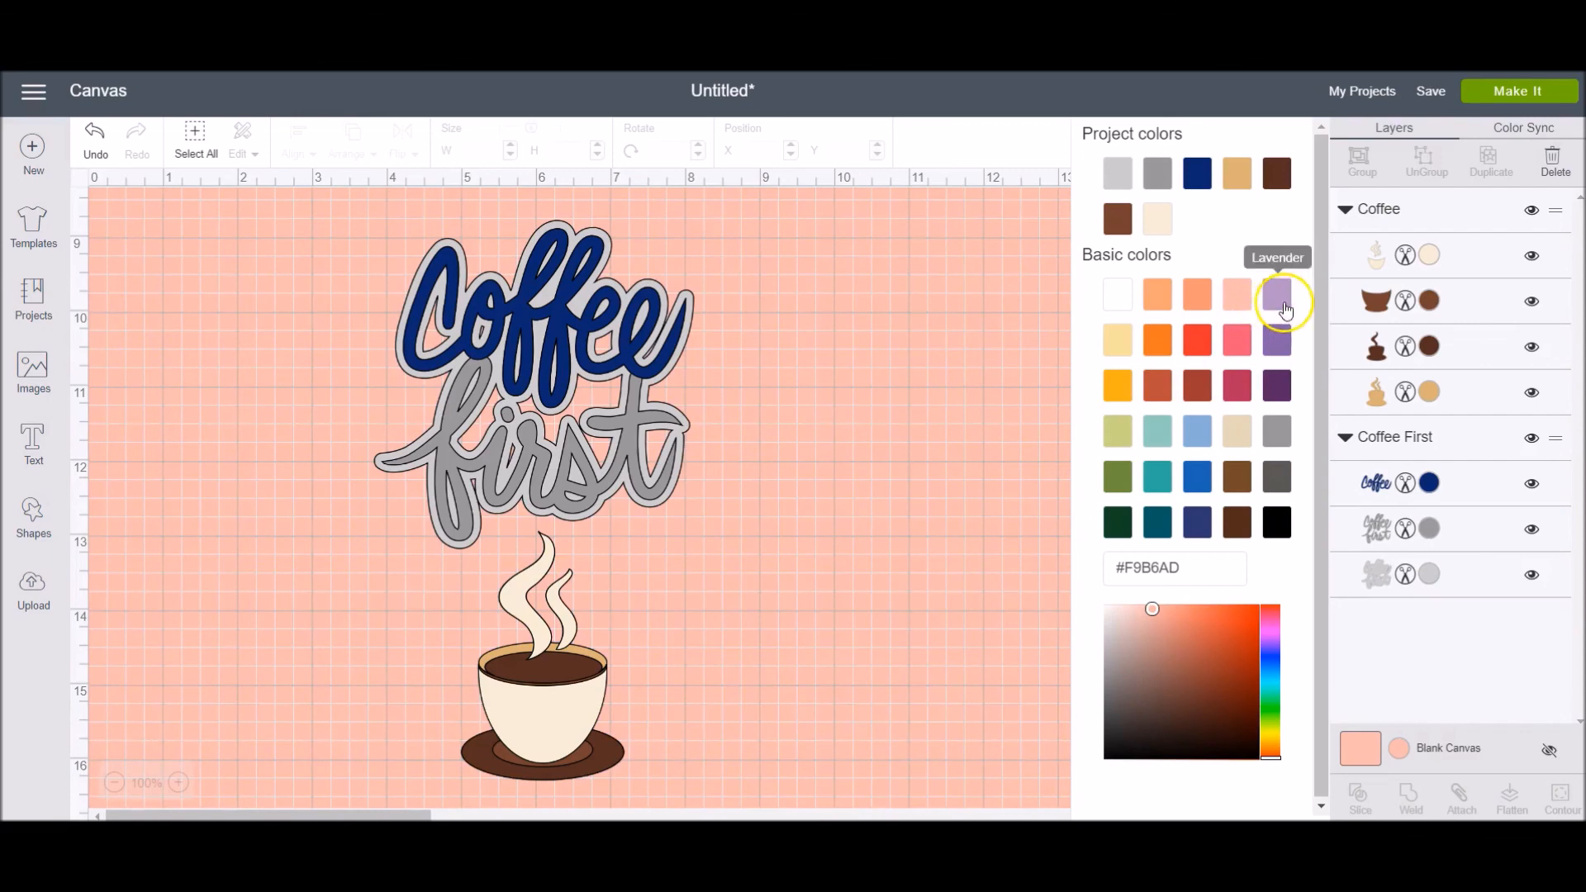
pyautogui.click(1277, 295)
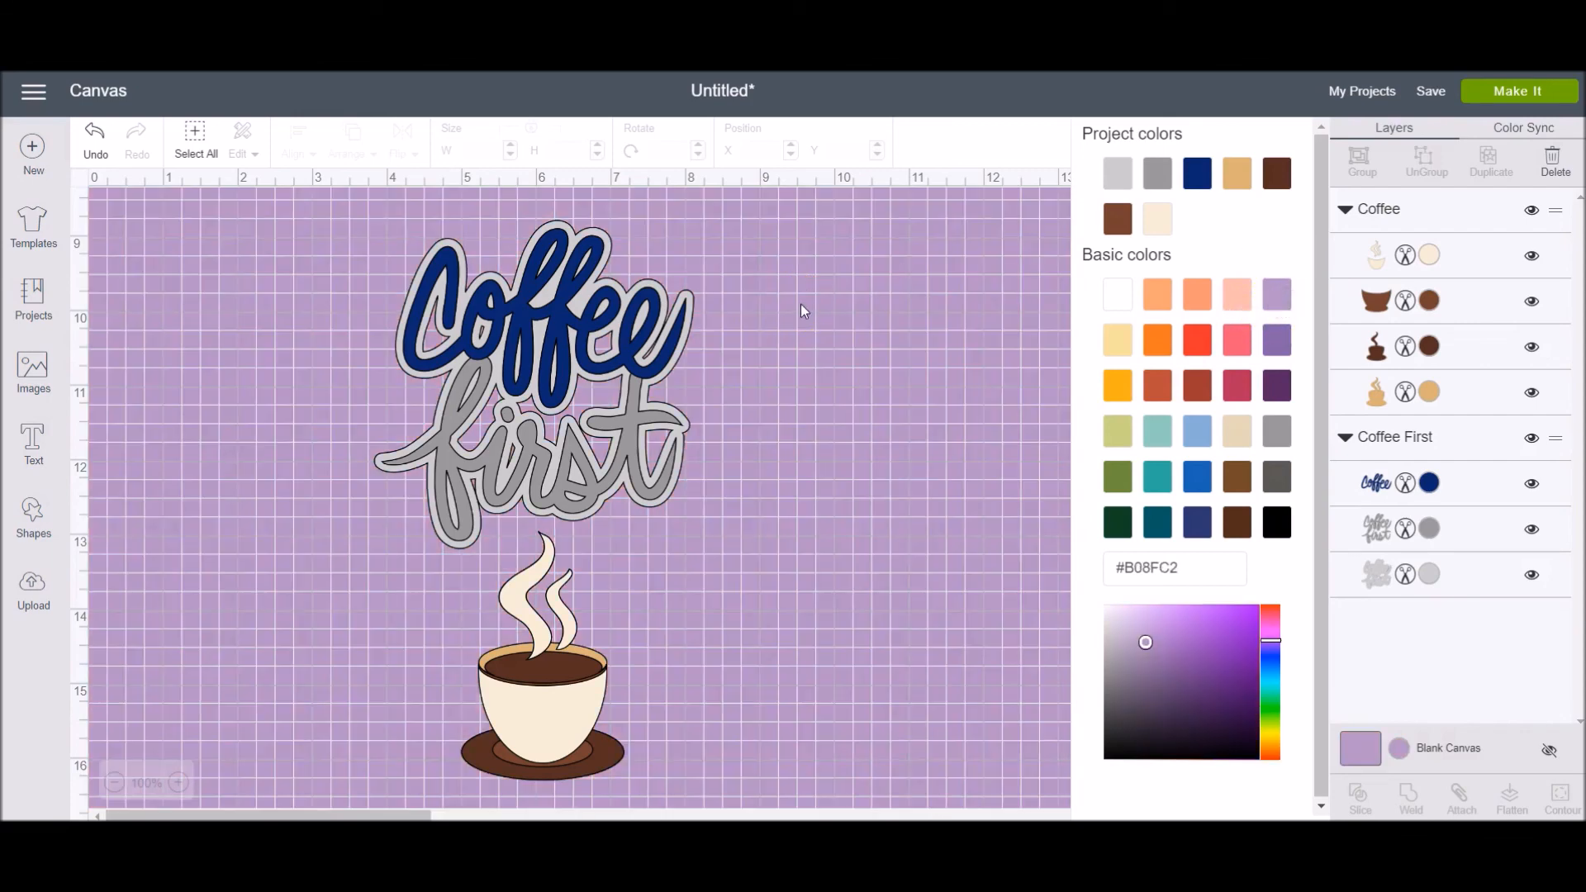